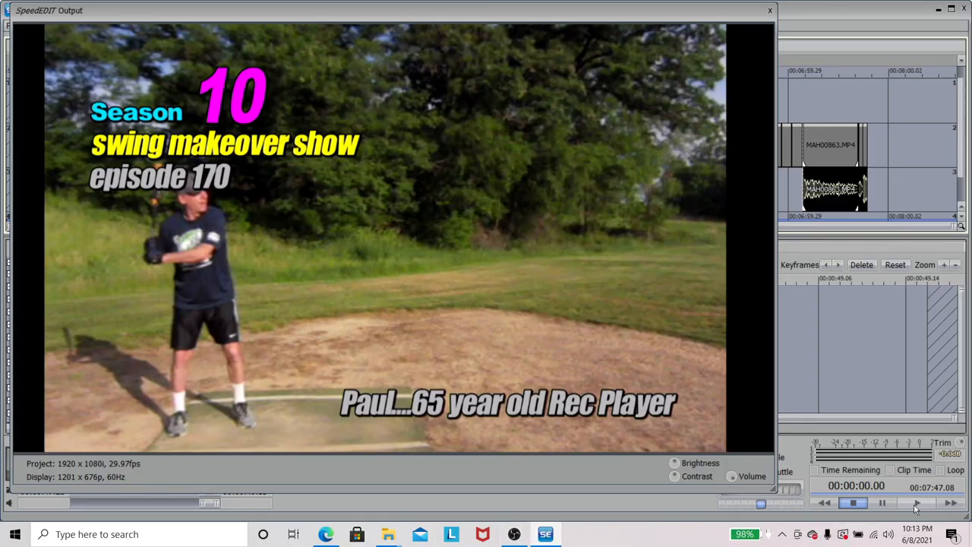
# - Play the episode 170 swing makeover intro and pause at 00:00:08.02 on the batter's follow-through
pyautogui.click(853, 503)
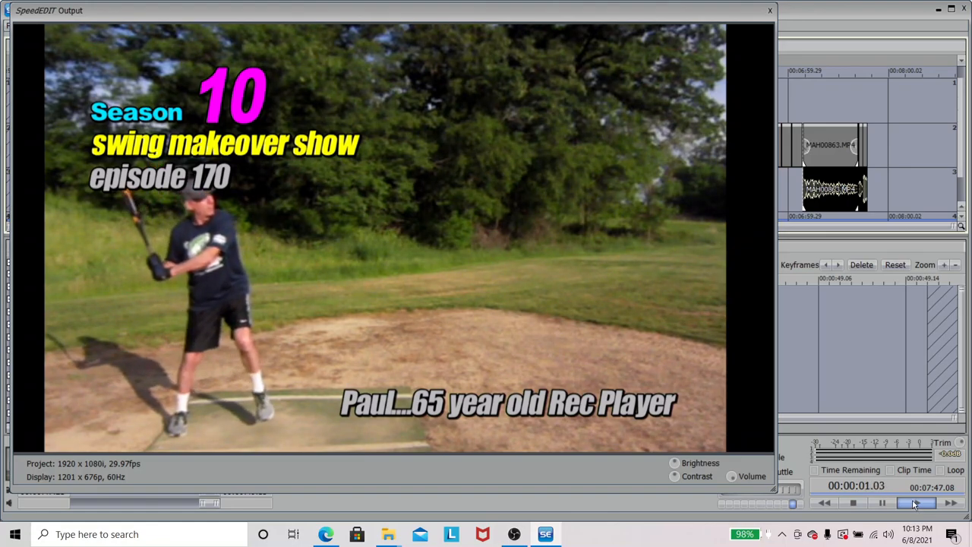
pyautogui.click(919, 502)
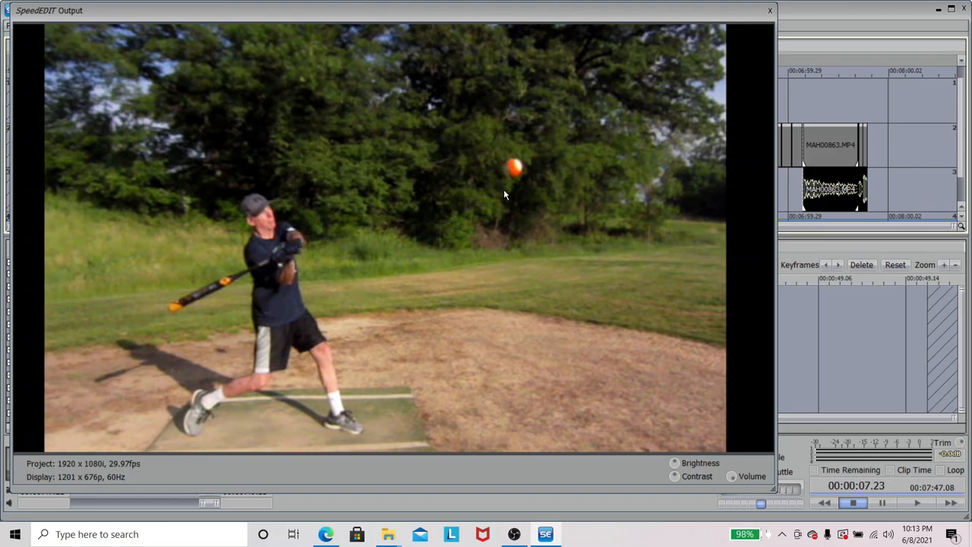
pyautogui.moveTo(365, 268)
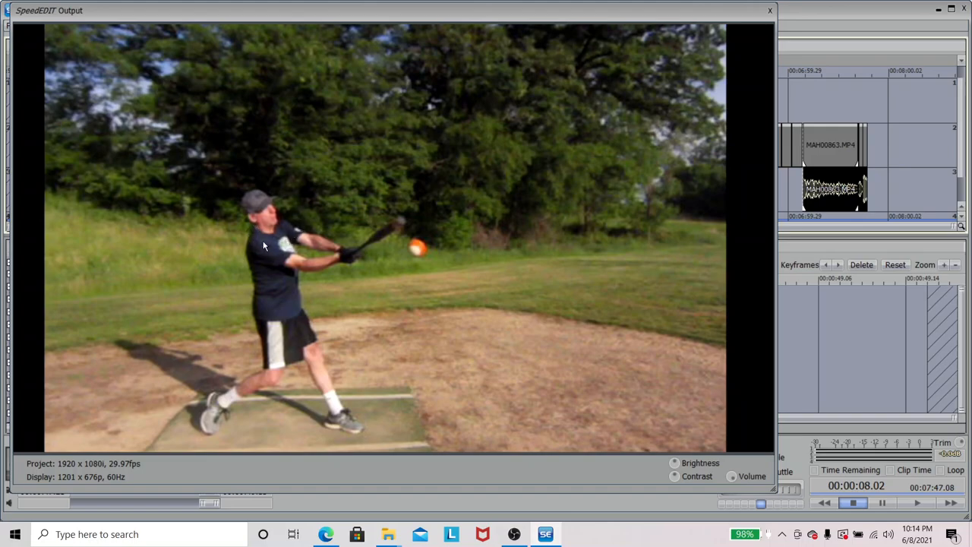
pyautogui.moveTo(169, 238)
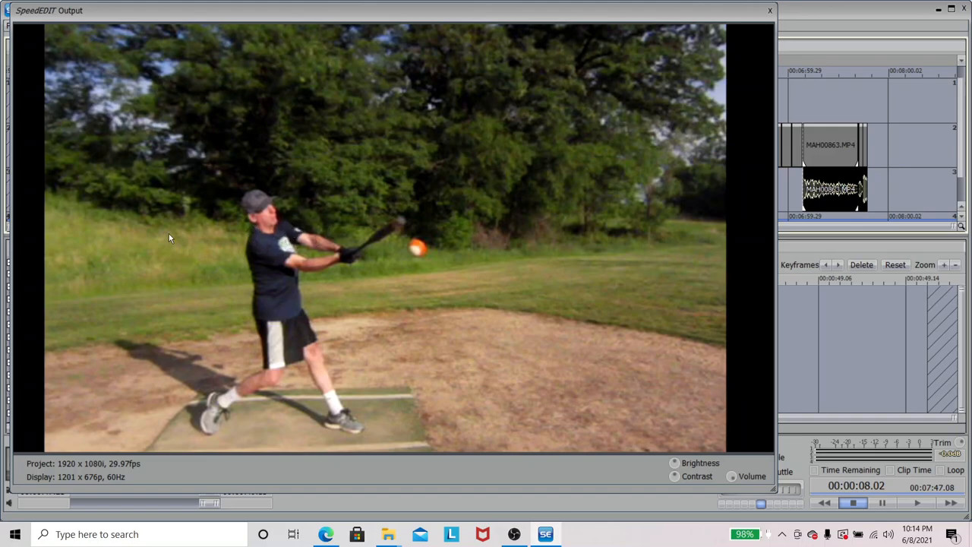
pyautogui.moveTo(372, 312)
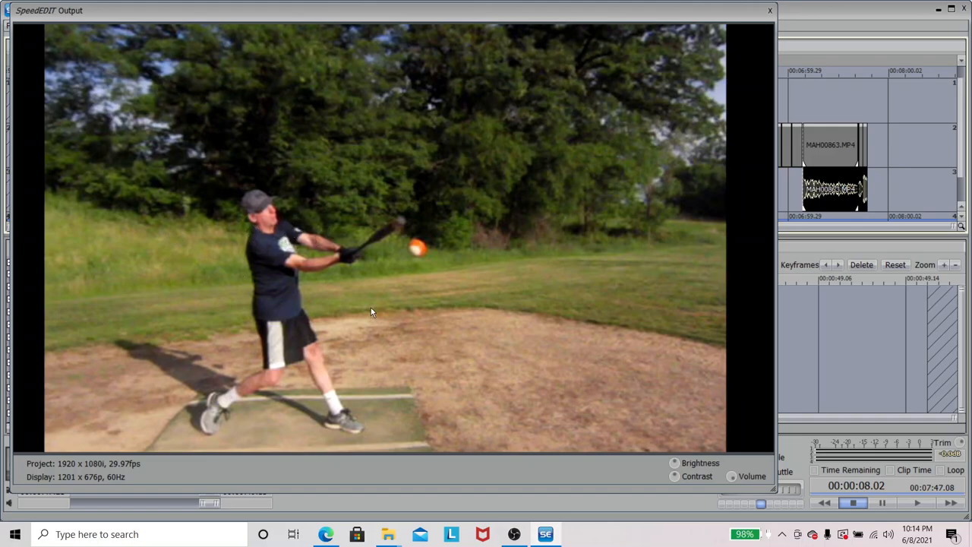
pyautogui.moveTo(280, 244)
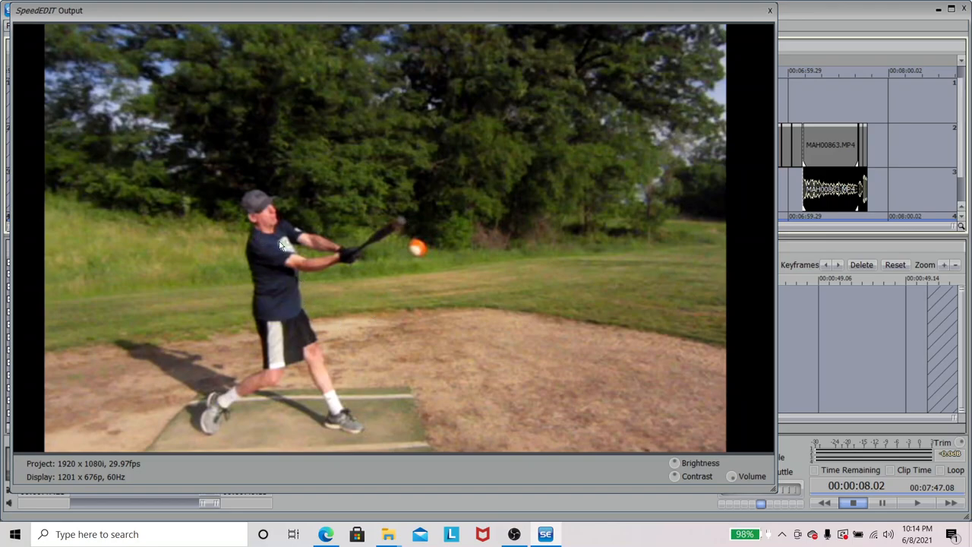
pyautogui.moveTo(353, 320)
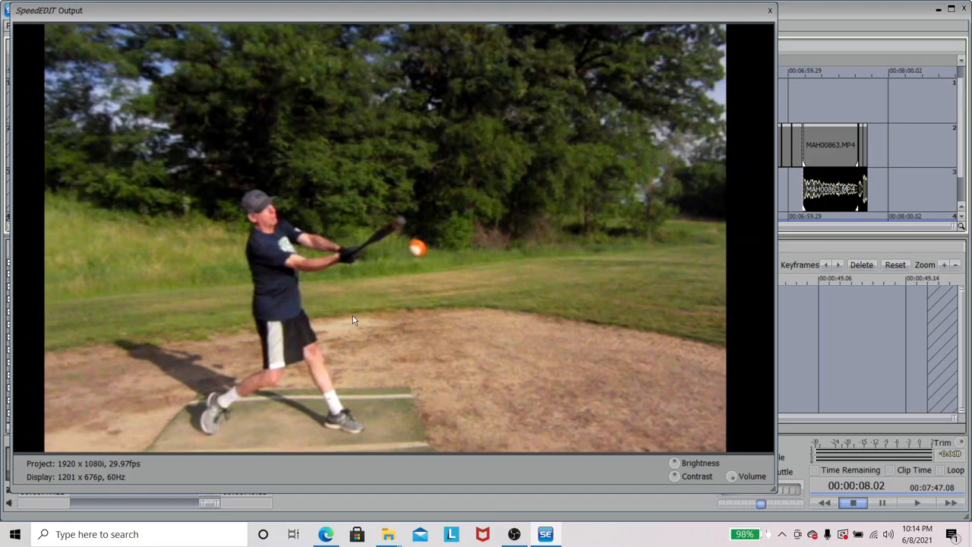
pyautogui.moveTo(350, 320)
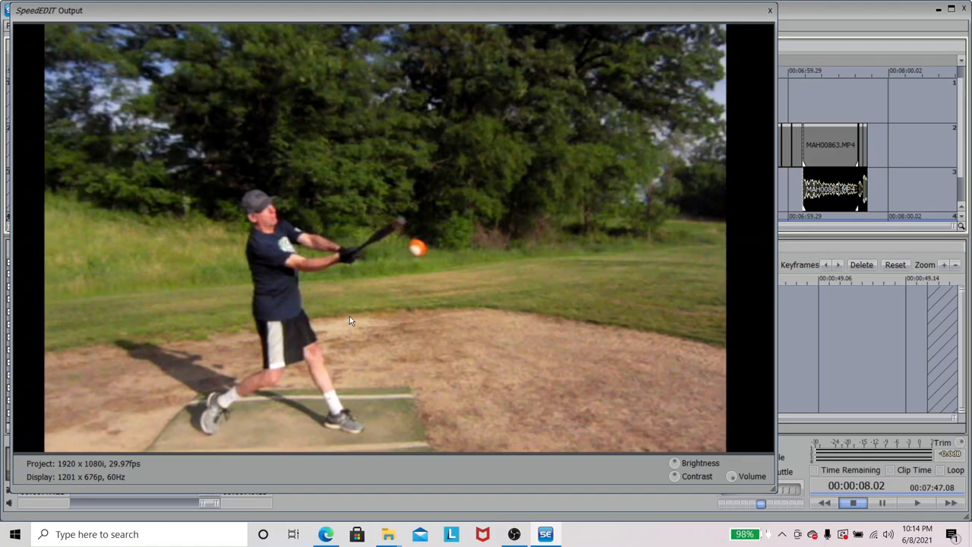
pyautogui.moveTo(341, 262)
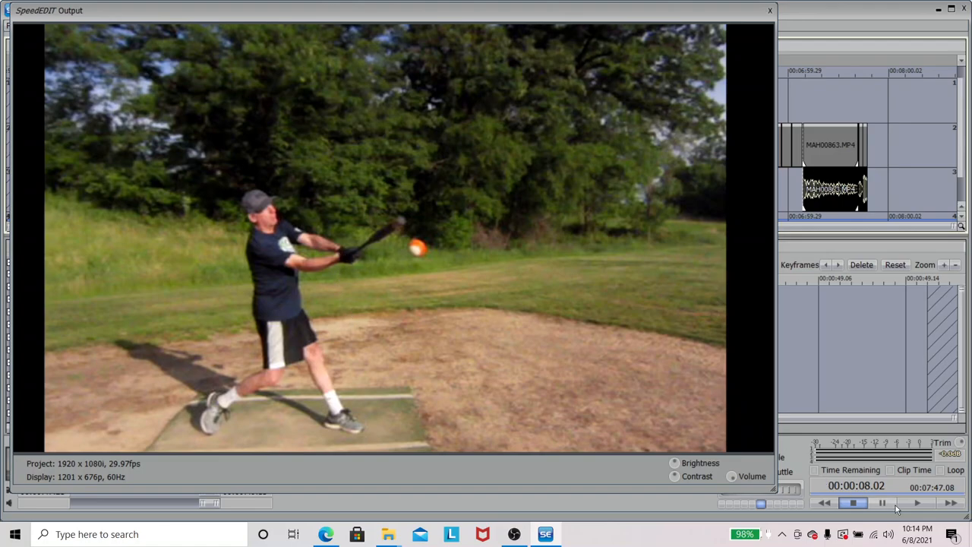
# - Resume playback past the '40 to 64 Ball Ext Speeds' caption to the overhead batter shot at 00:00:18.19
pyautogui.click(917, 503)
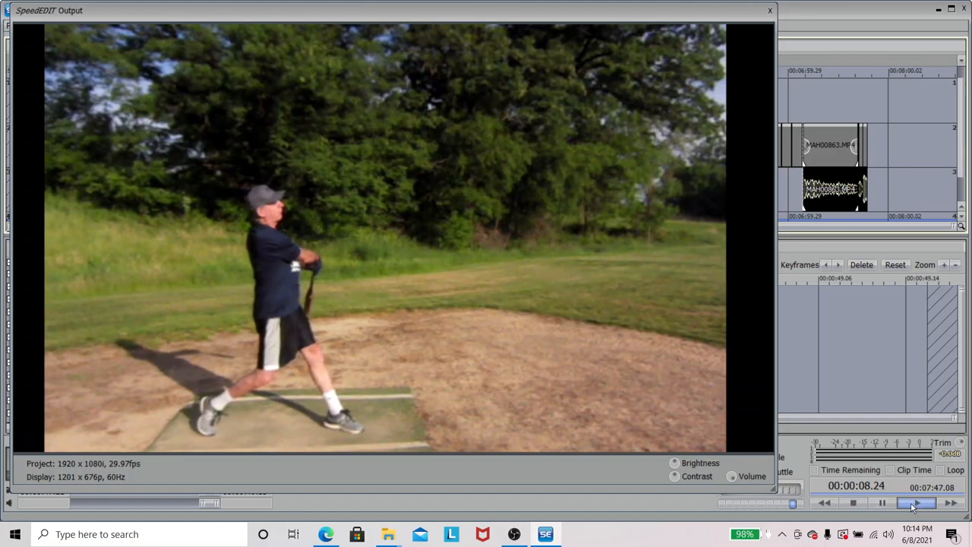
pyautogui.click(919, 503)
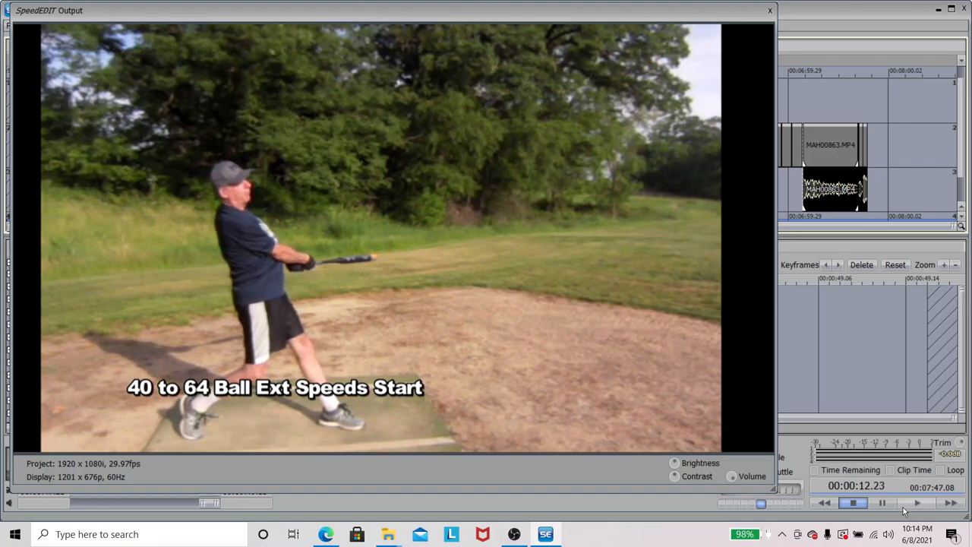
pyautogui.click(916, 503)
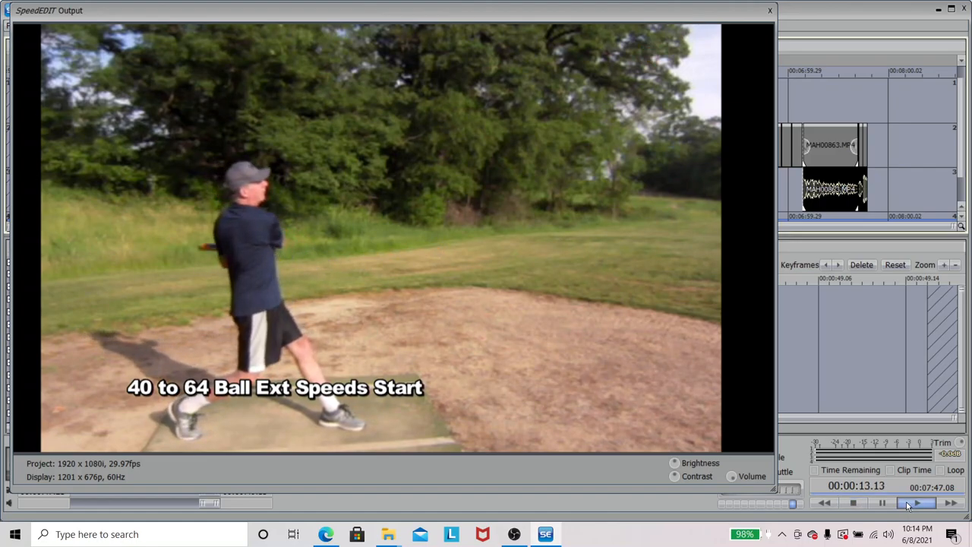
pyautogui.click(916, 503)
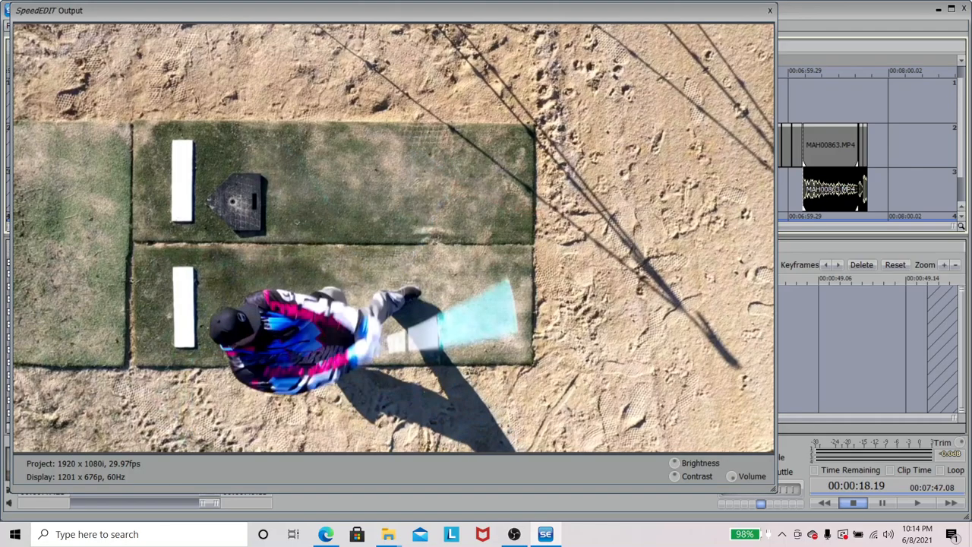
# - Play from the overhead plate shot to the hip and shoulder rotation clip, pausing at 00:00:51.02
pyautogui.click(917, 503)
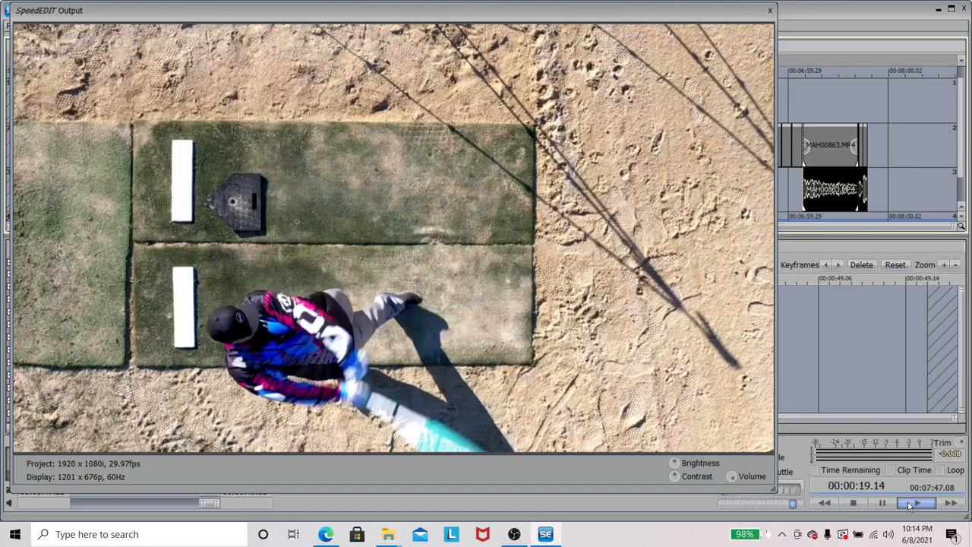
pyautogui.click(915, 502)
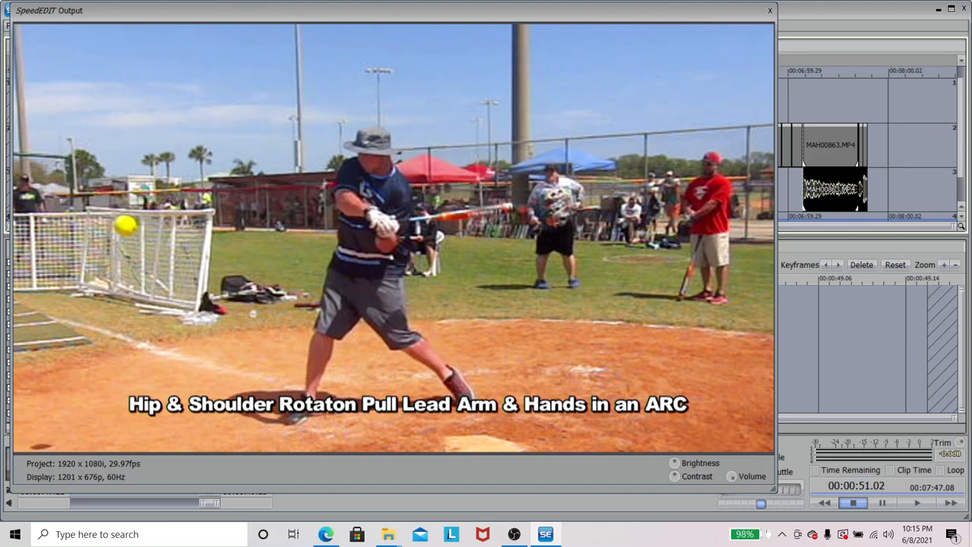
pyautogui.moveTo(619, 371)
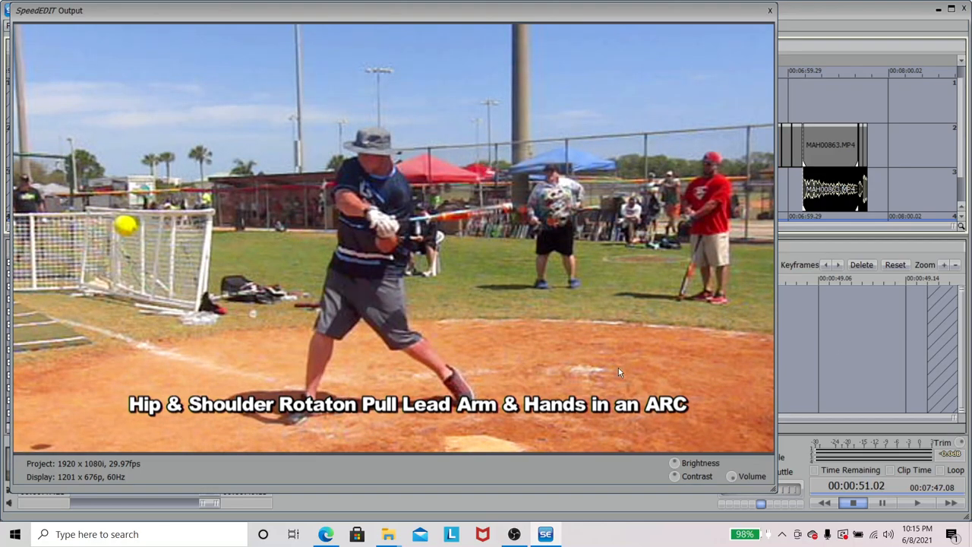
pyautogui.moveTo(266, 251)
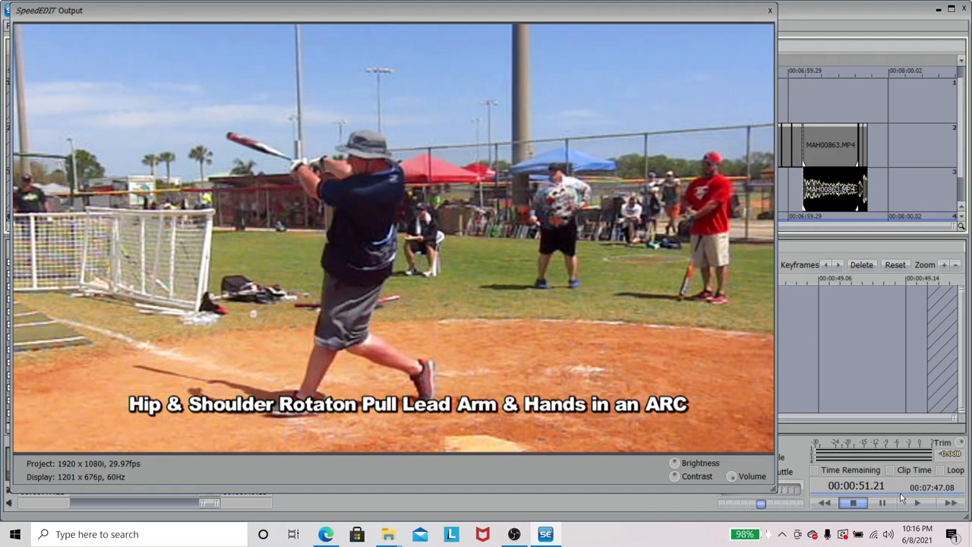
# - Resume the rotation clip until the wide field shot of the coach at about 00:01:09
pyautogui.click(918, 503)
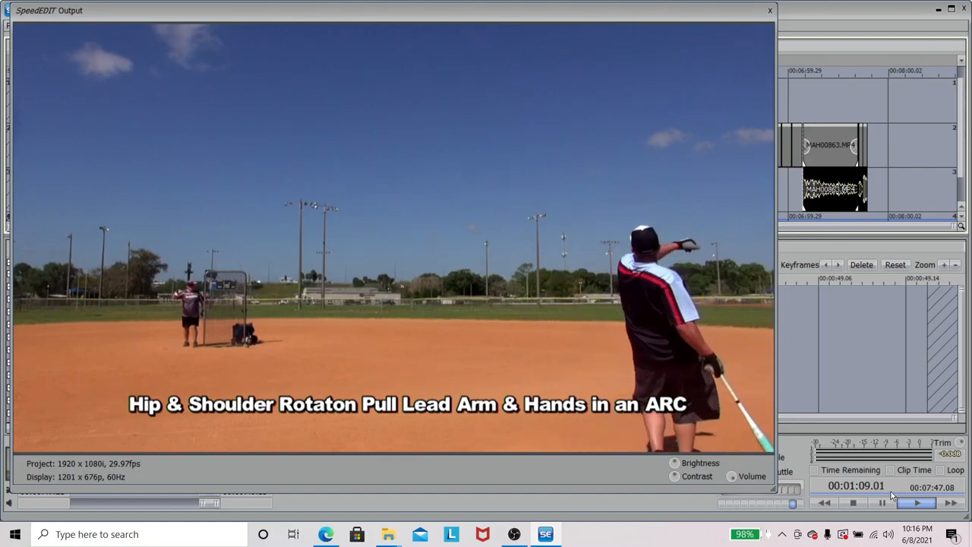
# - Play the lesson on to the number 7 batter in purple at about 00:01:29
pyautogui.click(917, 502)
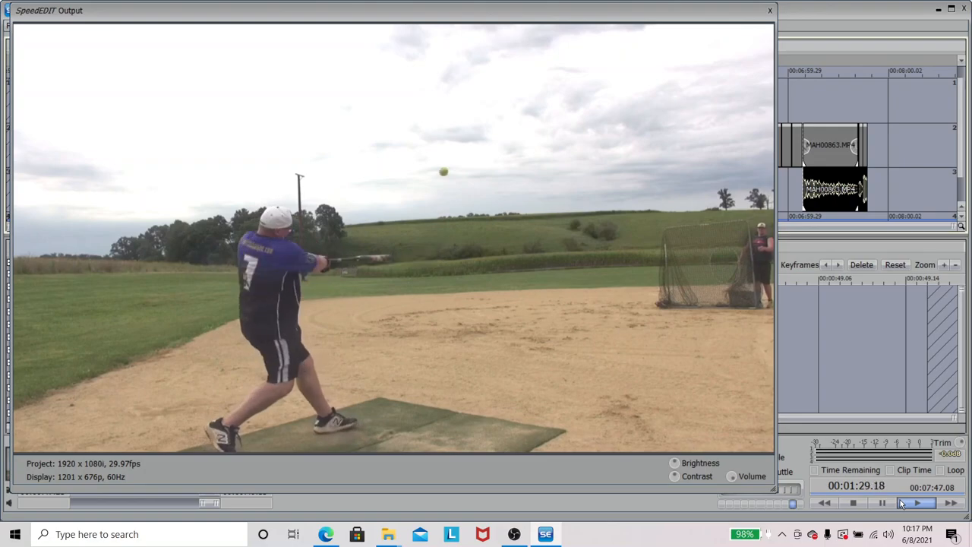
# - Play on to the 'Palm Down, Palm Up AxeSnap' clip and pause at 00:01:58.07
pyautogui.click(919, 502)
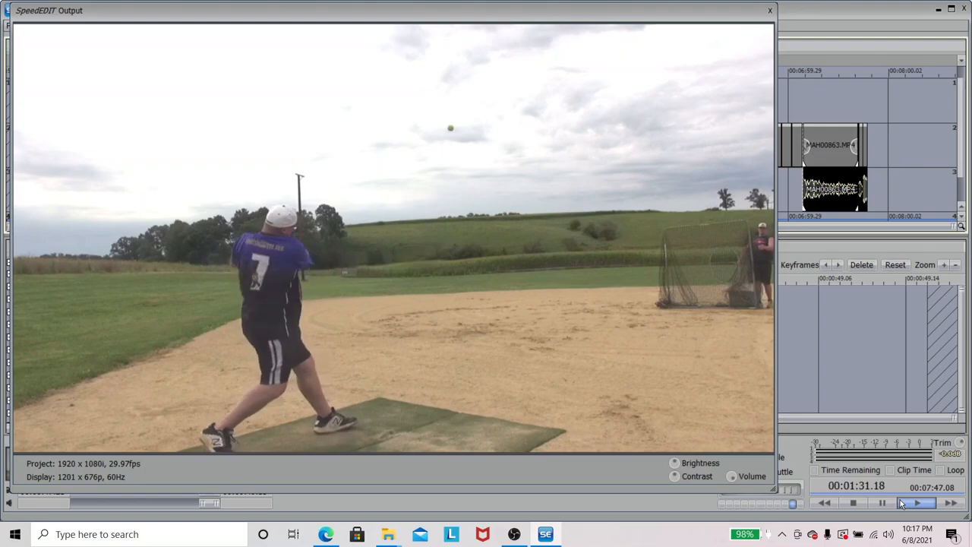
pyautogui.click(918, 502)
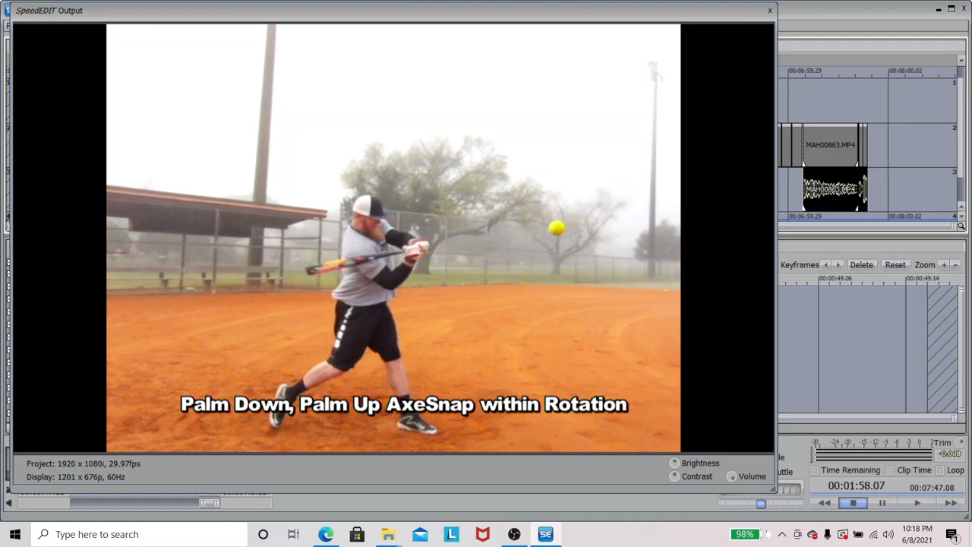
pyautogui.moveTo(512, 269)
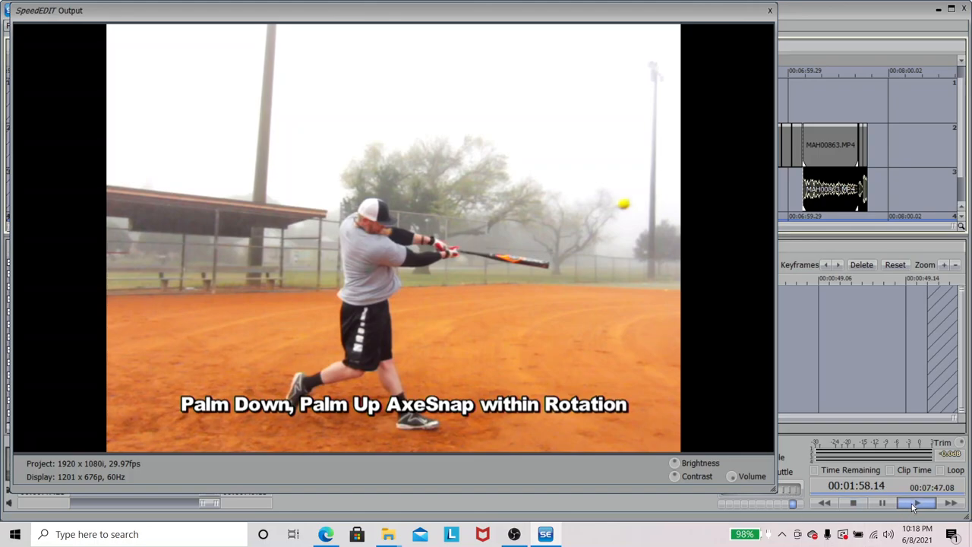
# - Resume from the AxeSnap clip and pause on the grass-field overhead batting shot
pyautogui.click(920, 503)
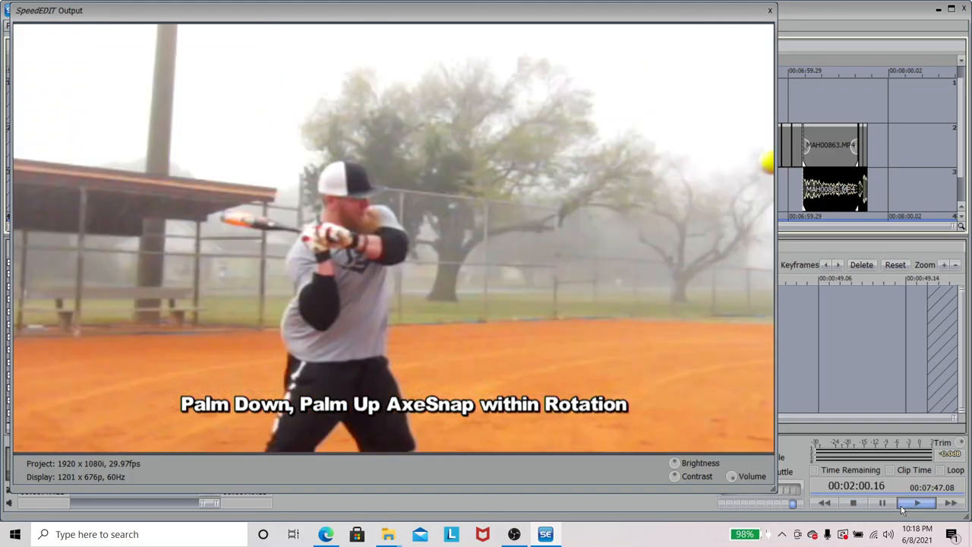
pyautogui.click(916, 502)
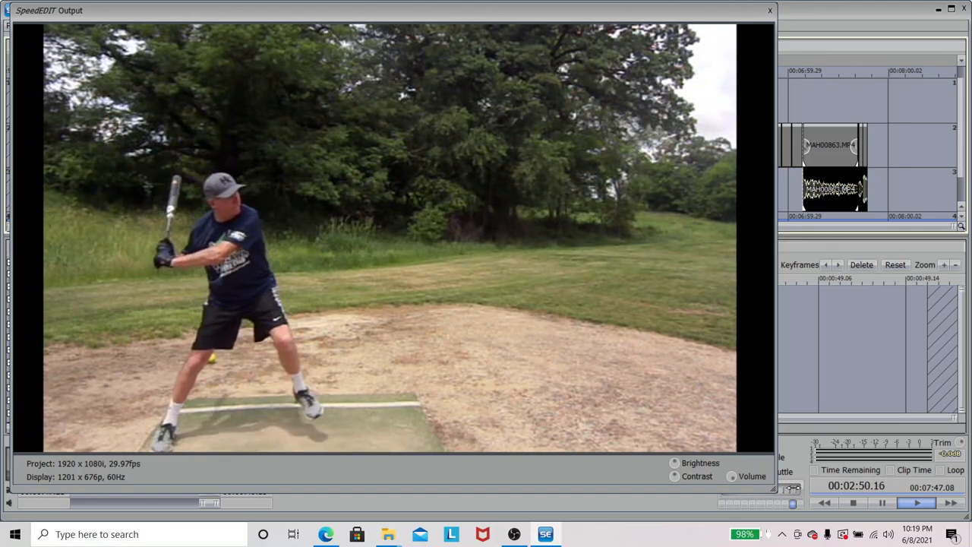
pyautogui.click(882, 503)
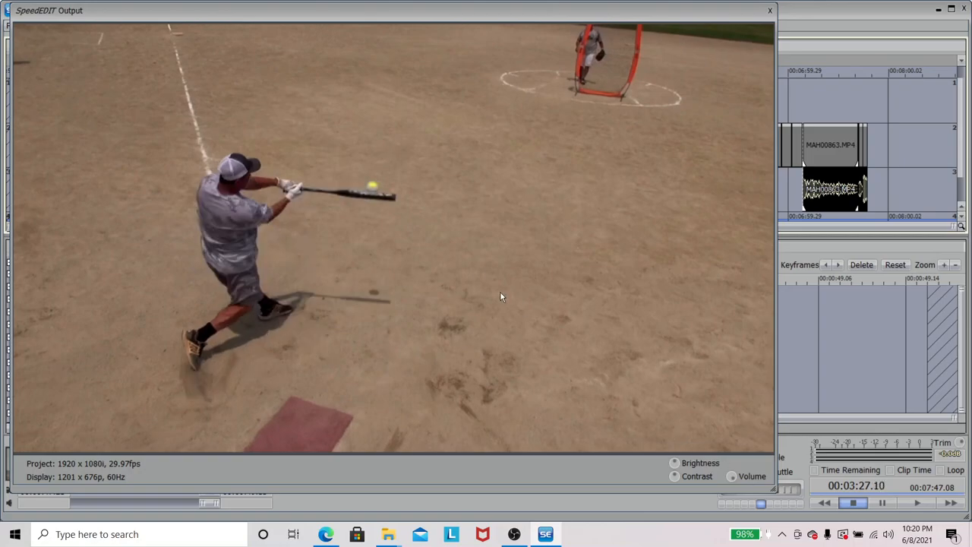
pyautogui.moveTo(354, 209)
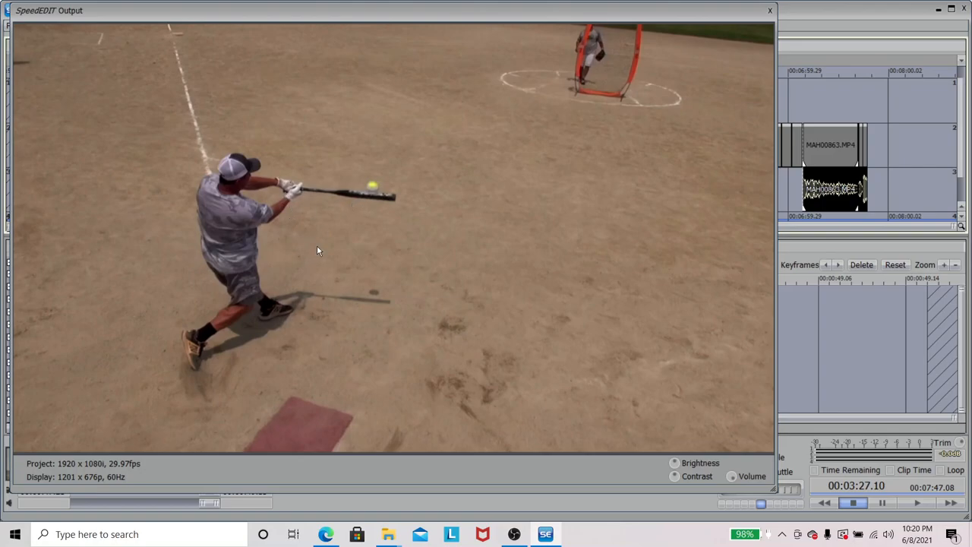
pyautogui.moveTo(292, 194)
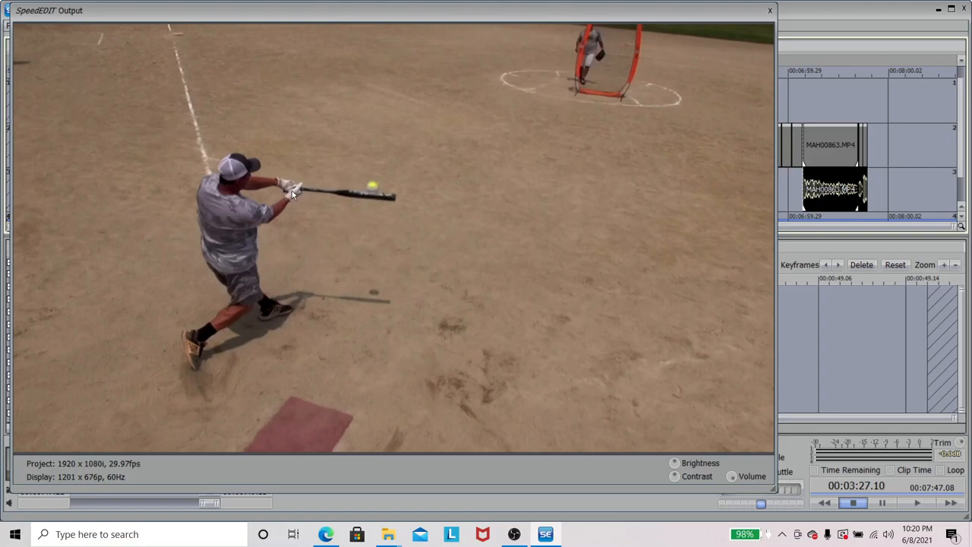
pyautogui.moveTo(300, 199)
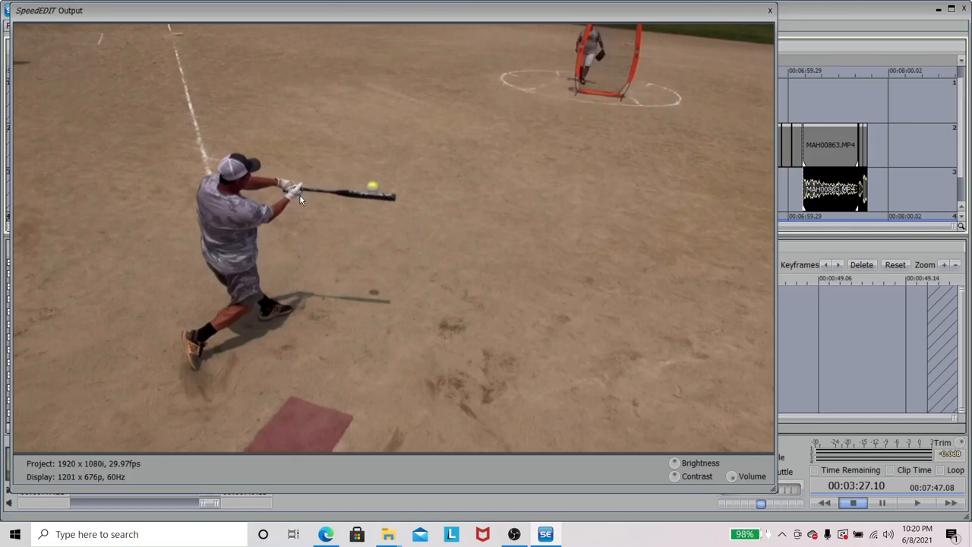
pyautogui.moveTo(317, 209)
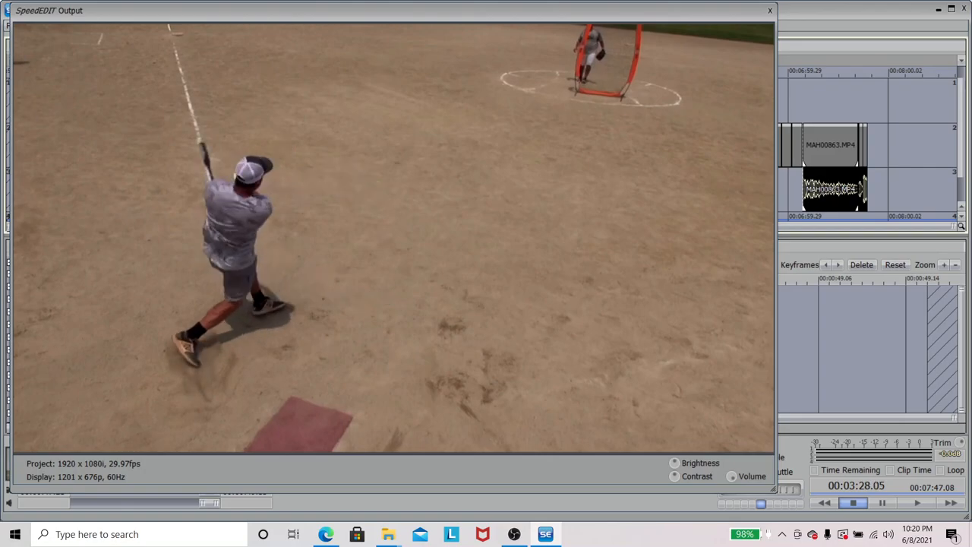
# - Advance past the batter's follow-through and hold on the indoor two-coach demonstration
pyautogui.click(857, 503)
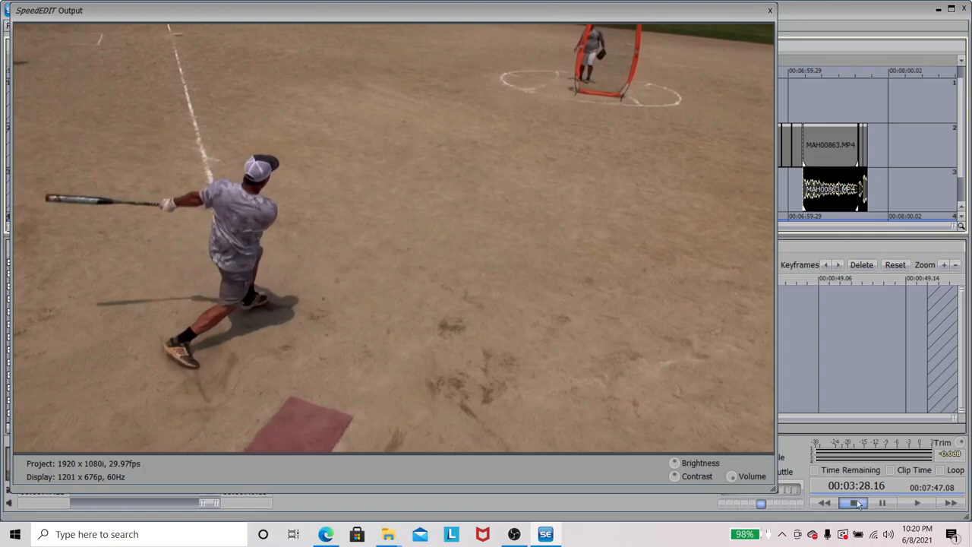
pyautogui.click(917, 502)
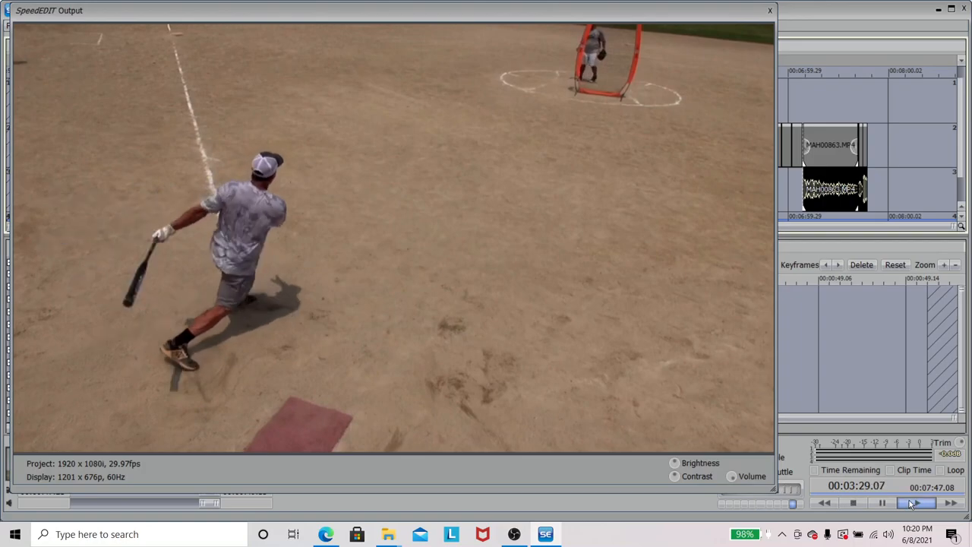
pyautogui.click(915, 502)
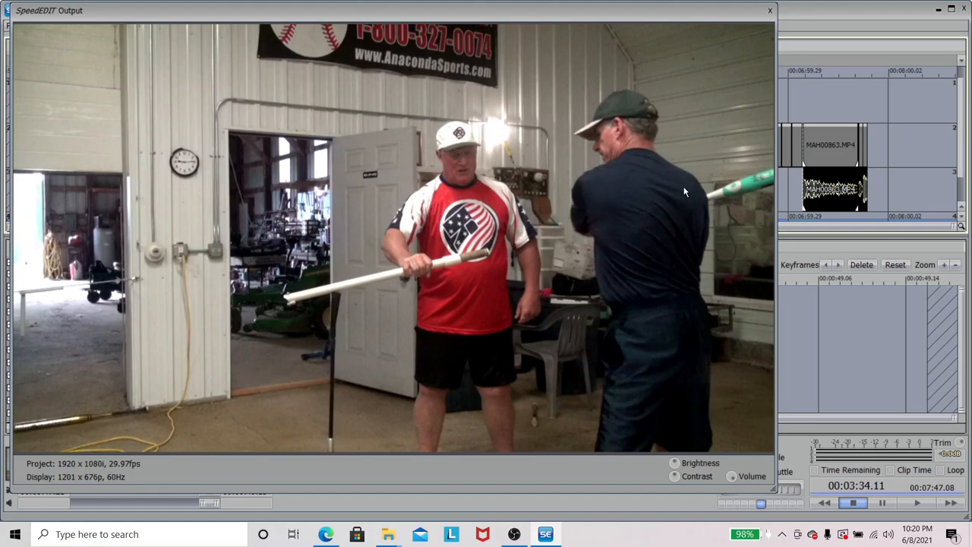
pyautogui.moveTo(618, 263)
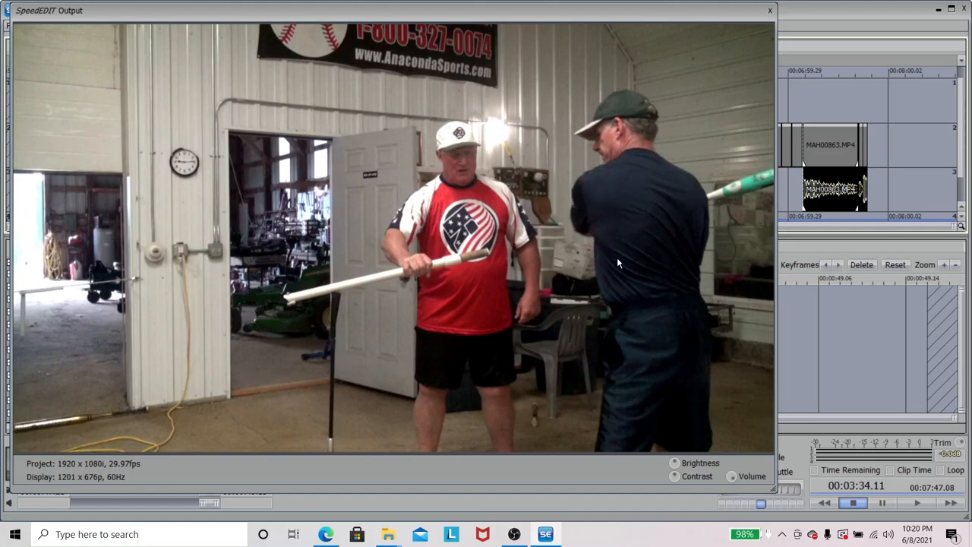
pyautogui.moveTo(568, 264)
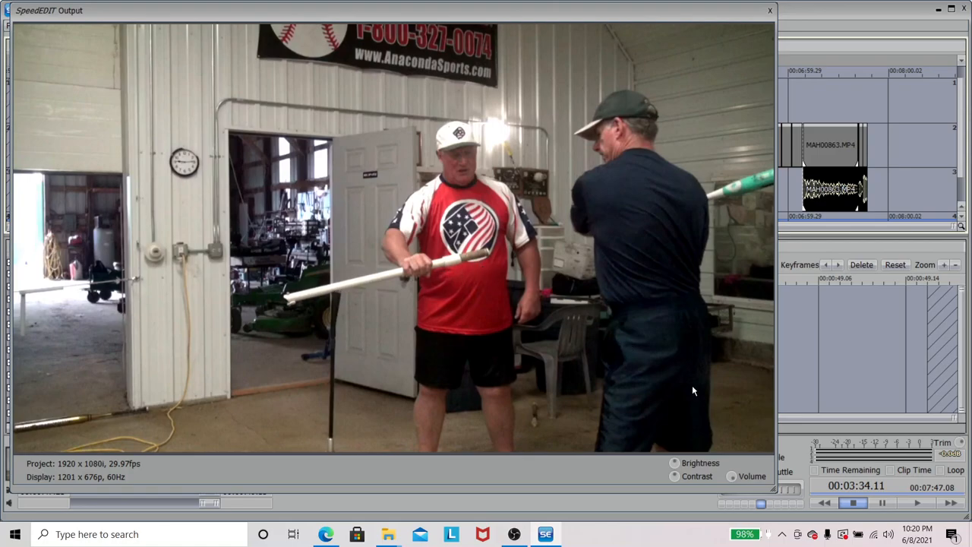
# - Play through the shop demonstration and tee drill to the indoor cage heavy-bag clip
pyautogui.click(917, 502)
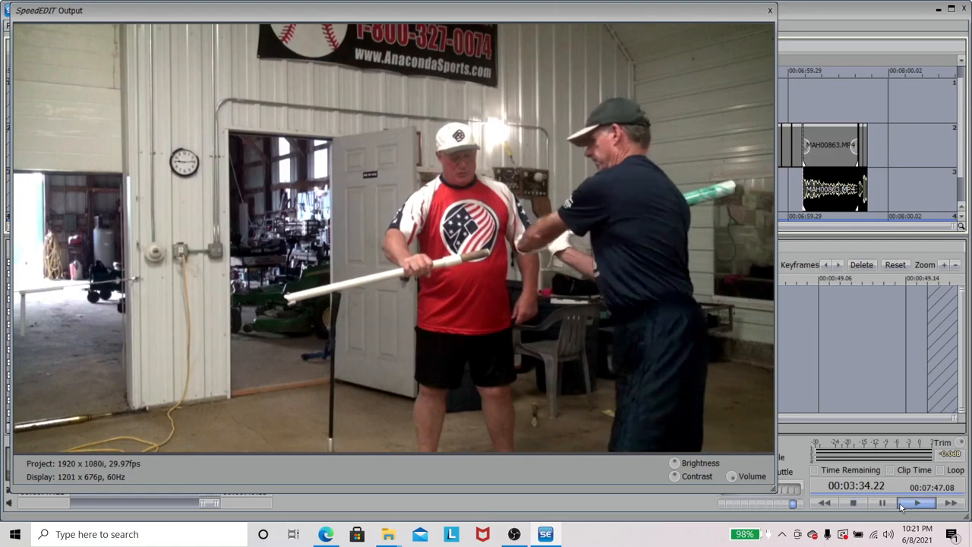
pyautogui.click(918, 502)
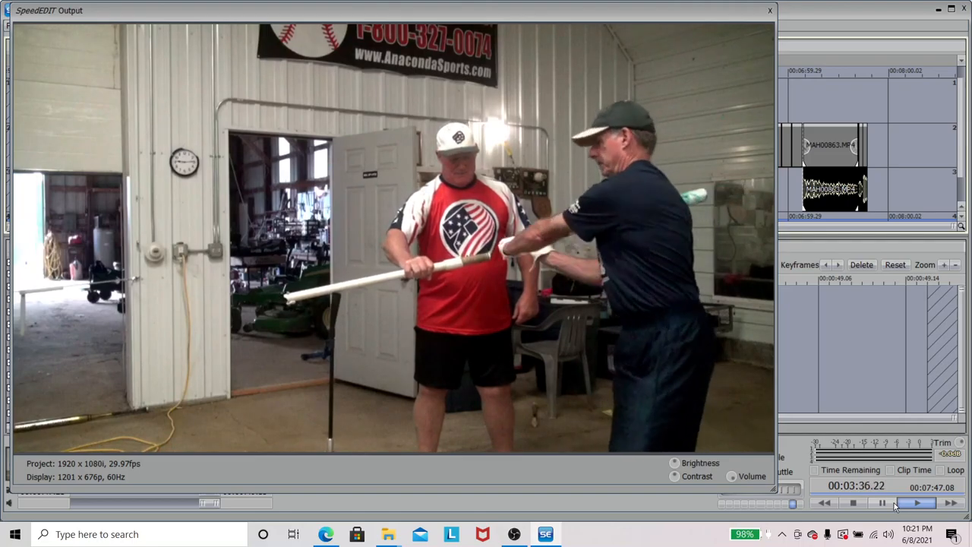
pyautogui.click(917, 502)
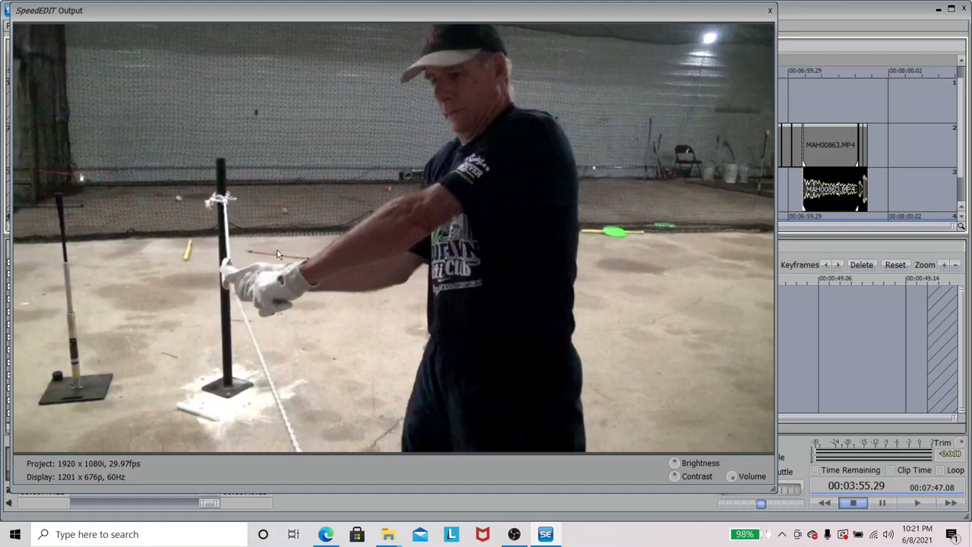
pyautogui.moveTo(243, 325)
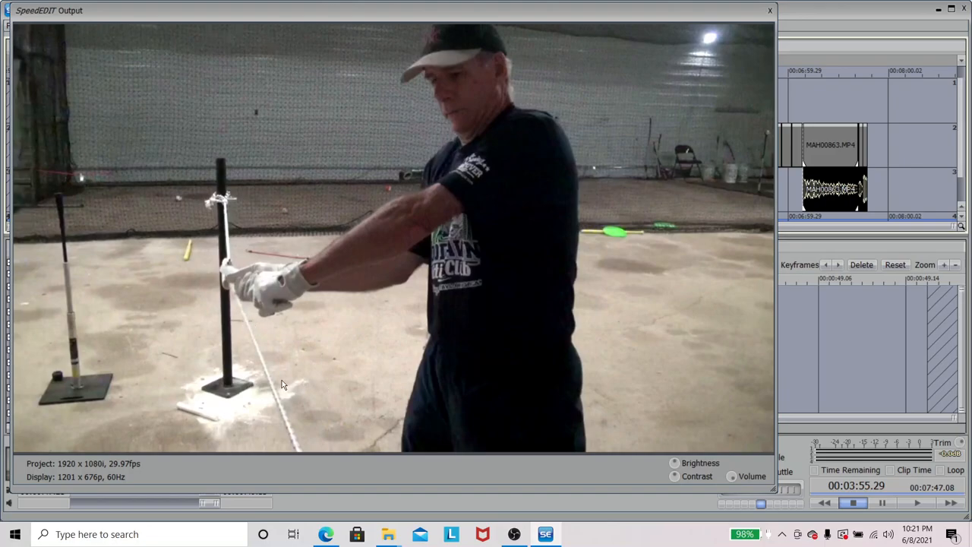
pyautogui.moveTo(260, 299)
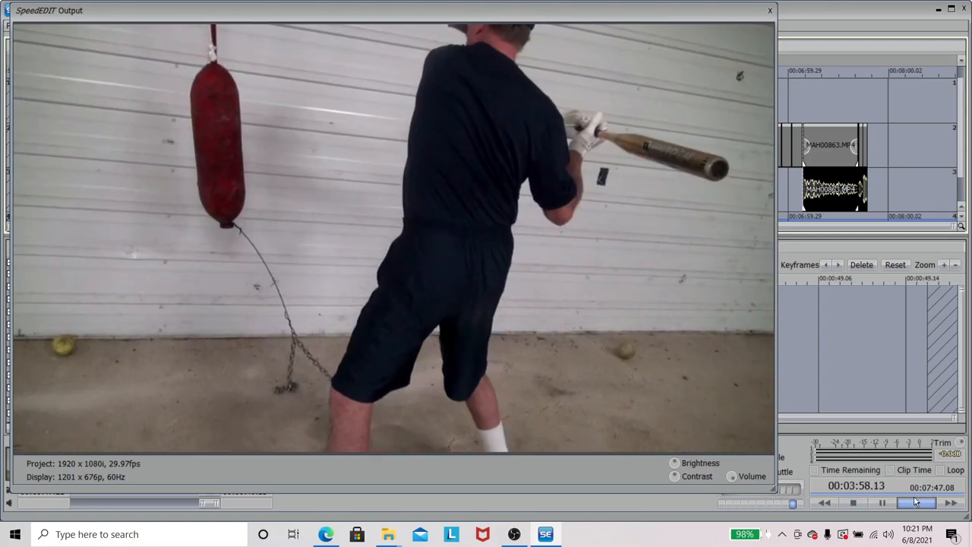
# - Pause on the heavy-bag swing, then resume the indoor cage drill playback
pyautogui.click(915, 503)
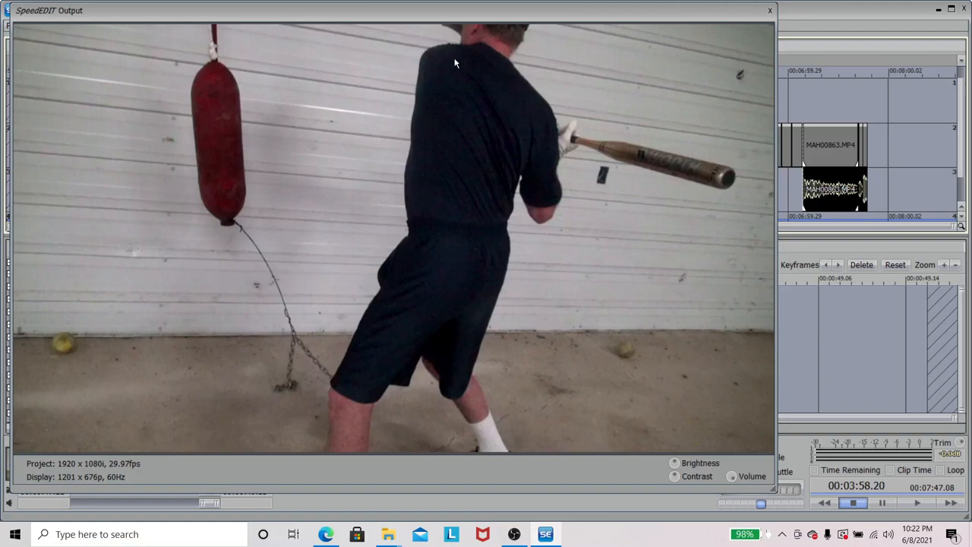
pyautogui.moveTo(575, 138)
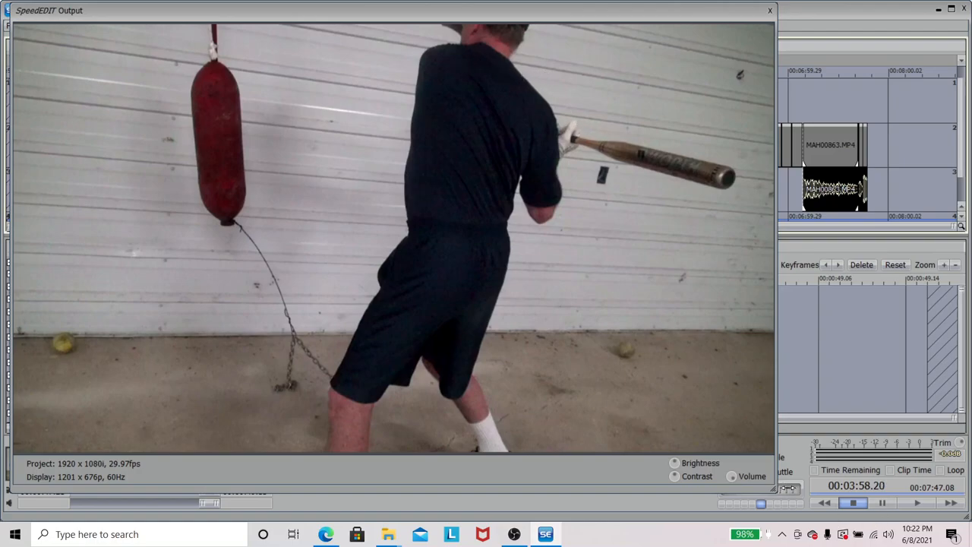
pyautogui.moveTo(532, 246)
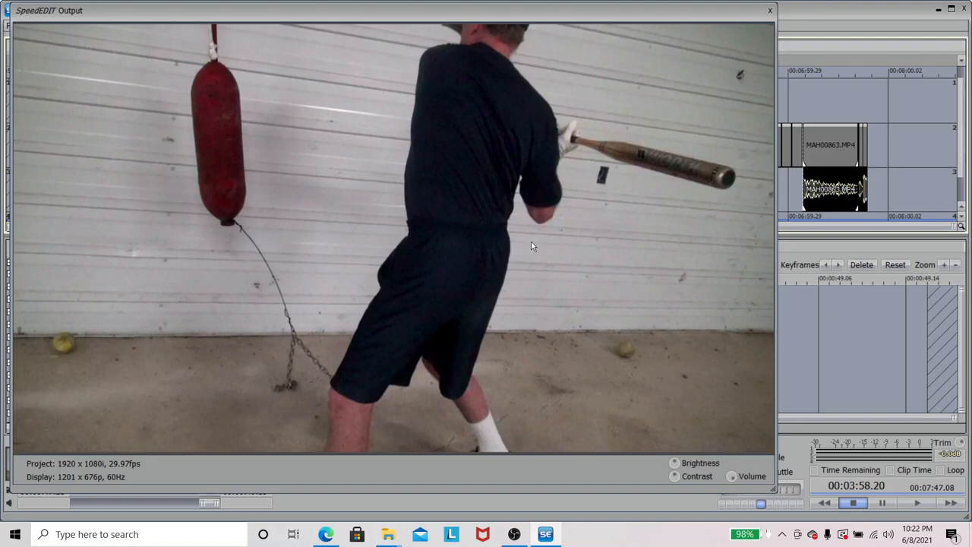
pyautogui.moveTo(266, 160)
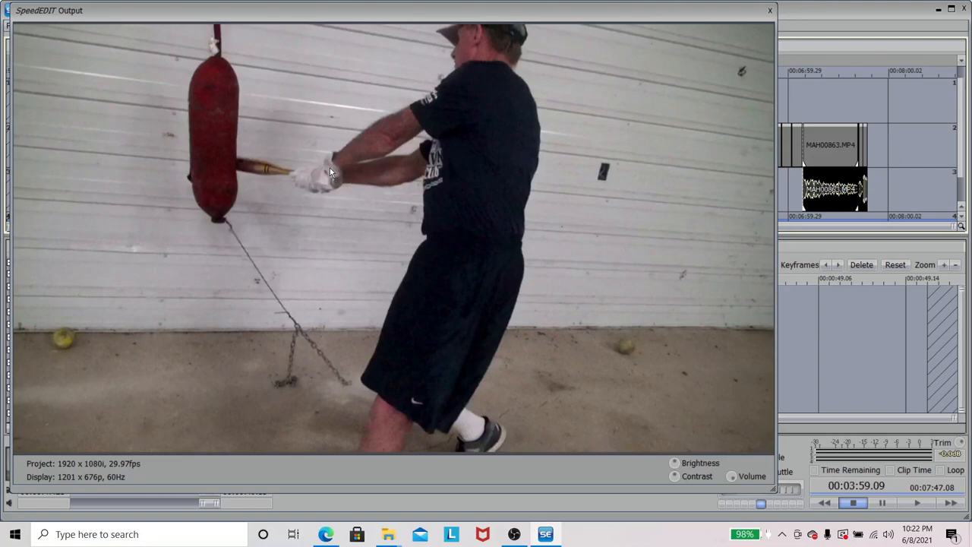
pyautogui.moveTo(318, 170)
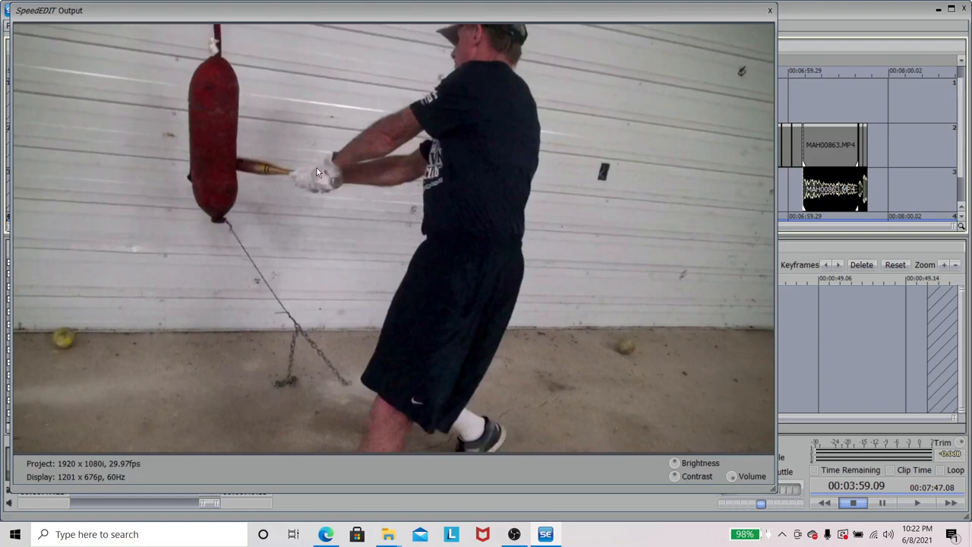
pyautogui.moveTo(305, 181)
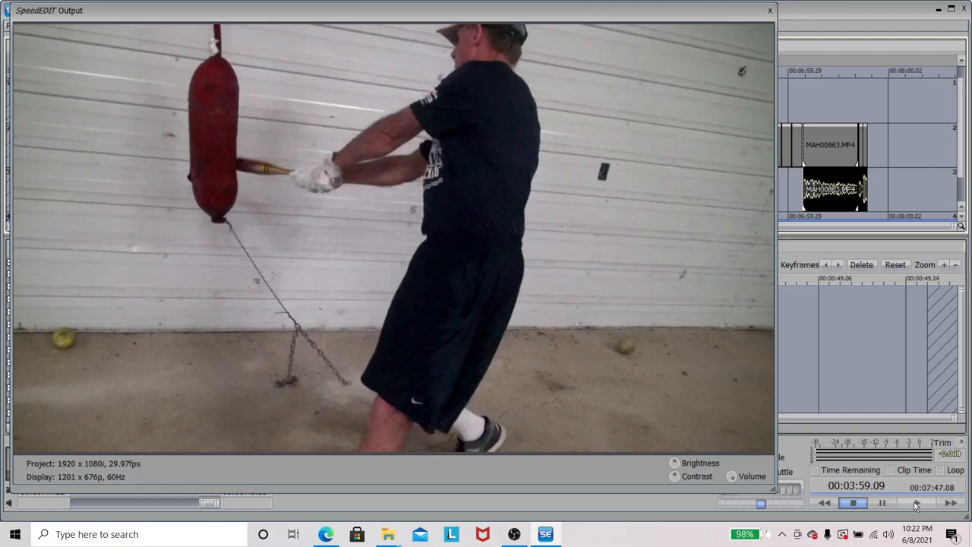
pyautogui.click(918, 503)
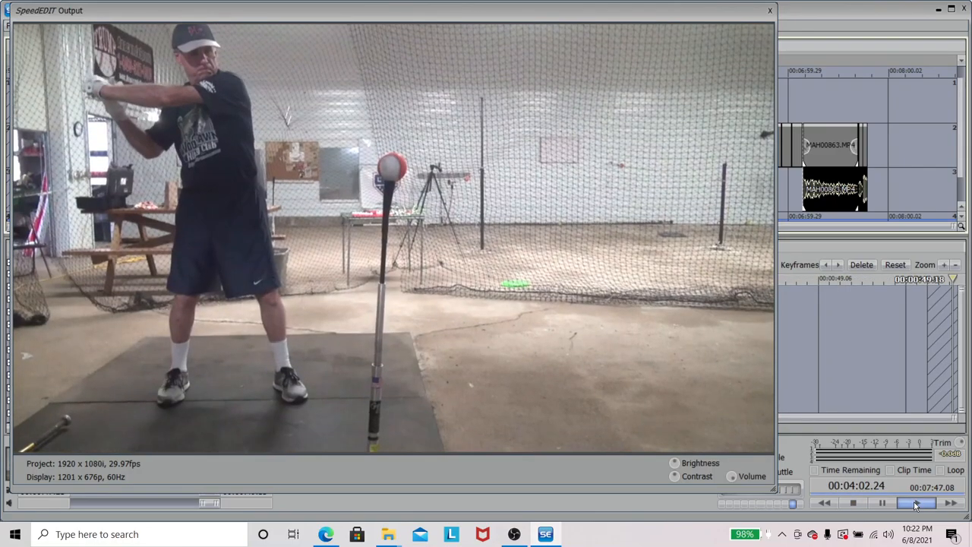
# - Pause the indoor tee swing on the batter's loaded stance
pyautogui.click(918, 502)
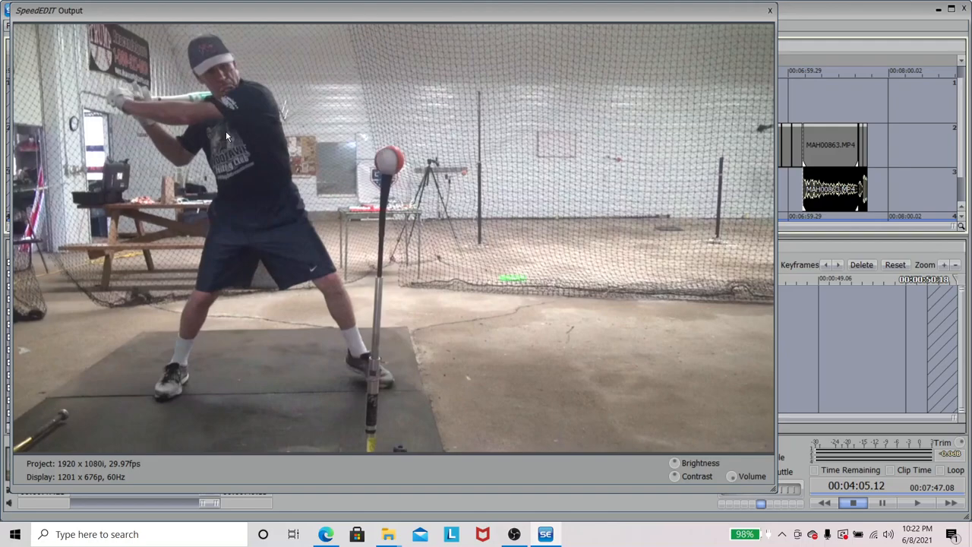
pyautogui.moveTo(229, 252)
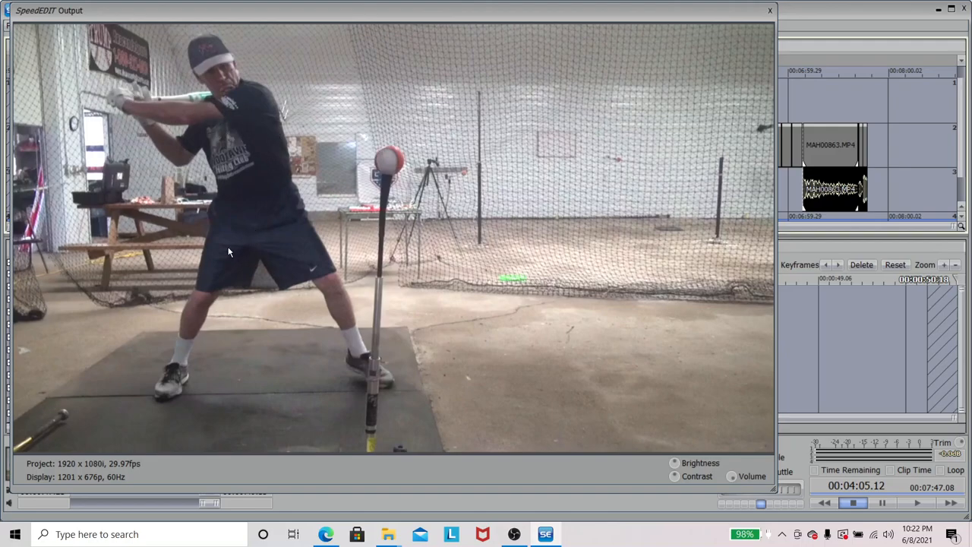
pyautogui.moveTo(261, 219)
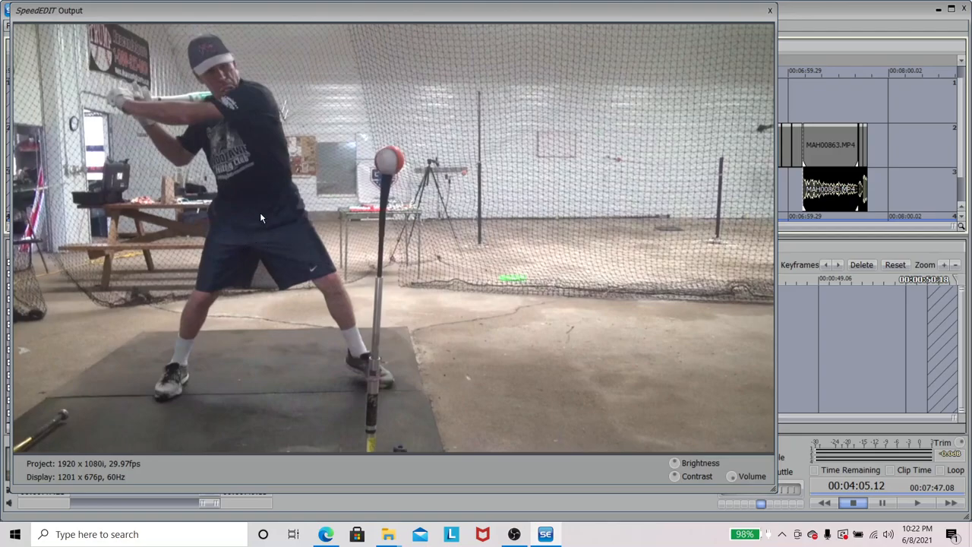
pyautogui.moveTo(193, 119)
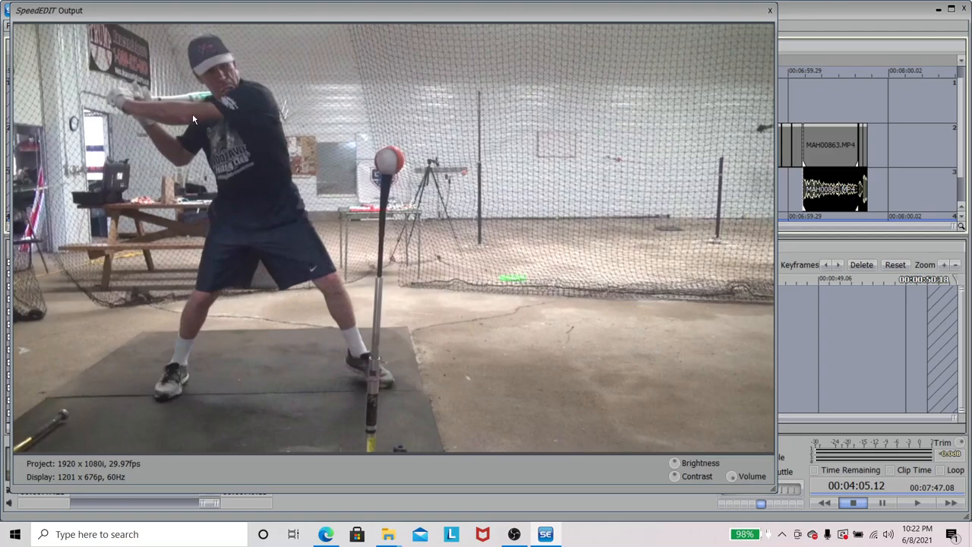
pyautogui.moveTo(302, 160)
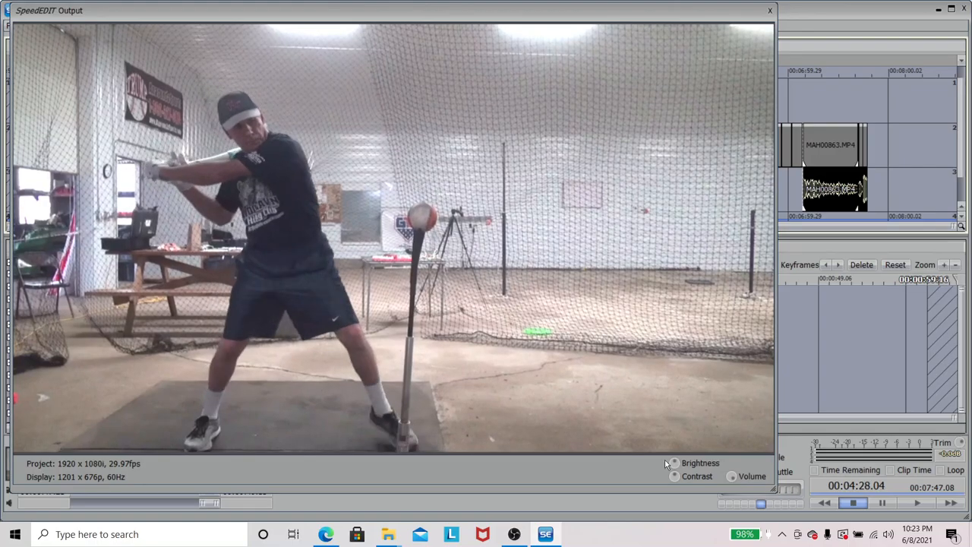
pyautogui.moveTo(226, 161)
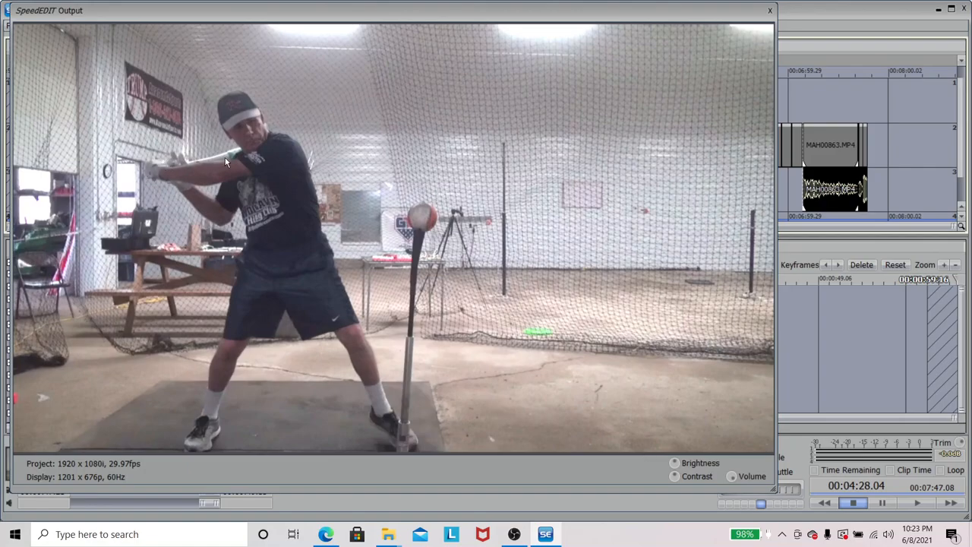
pyautogui.moveTo(182, 171)
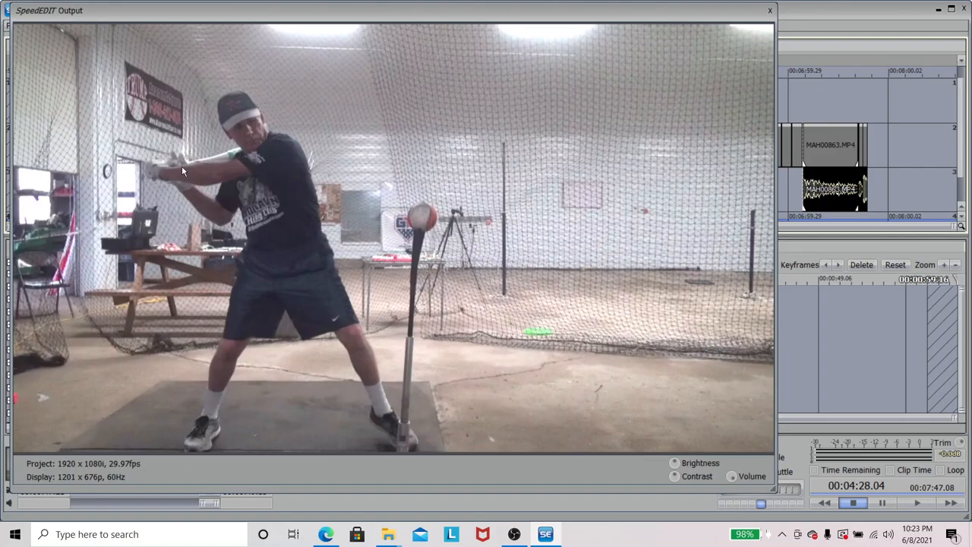
pyautogui.moveTo(303, 165)
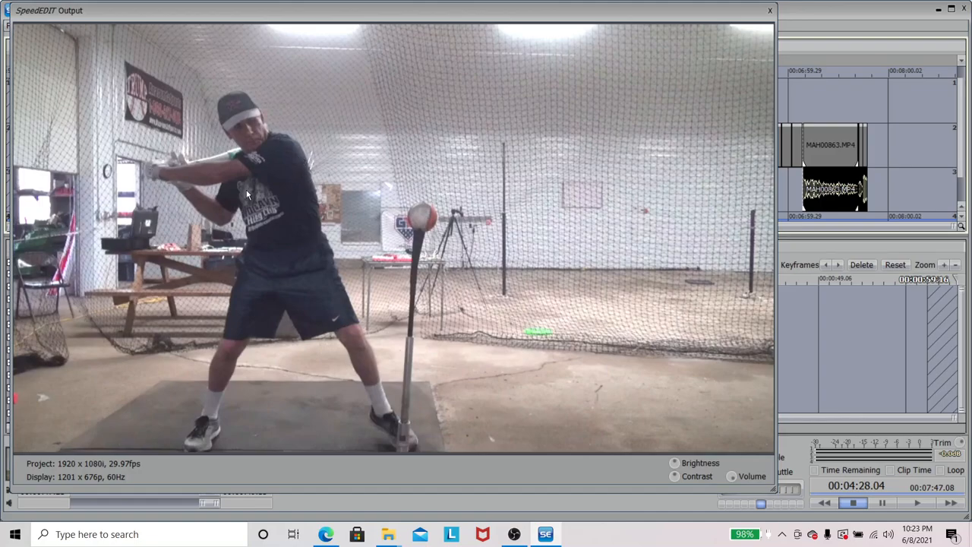
pyautogui.moveTo(275, 170)
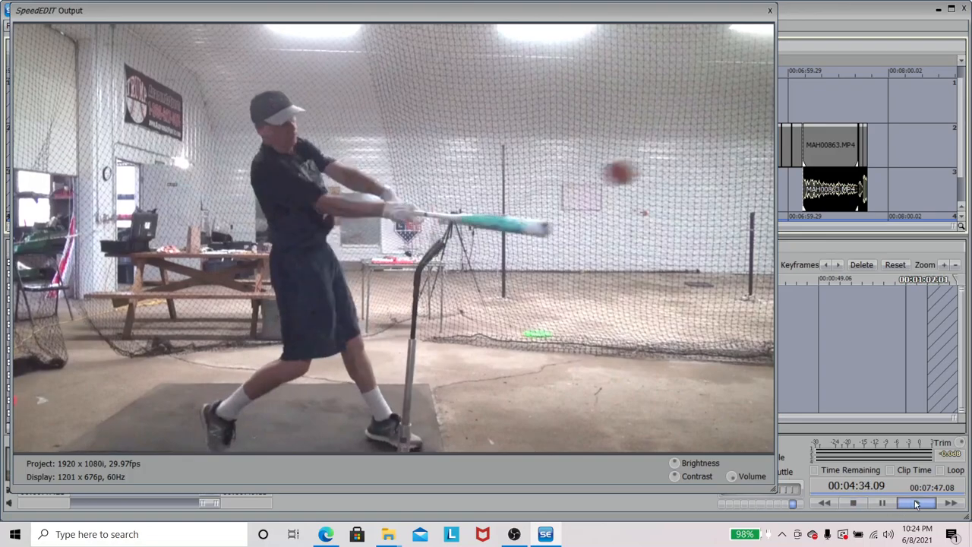
# - Pause at the start of the outdoor swing, then resume and pause it again
pyautogui.click(916, 503)
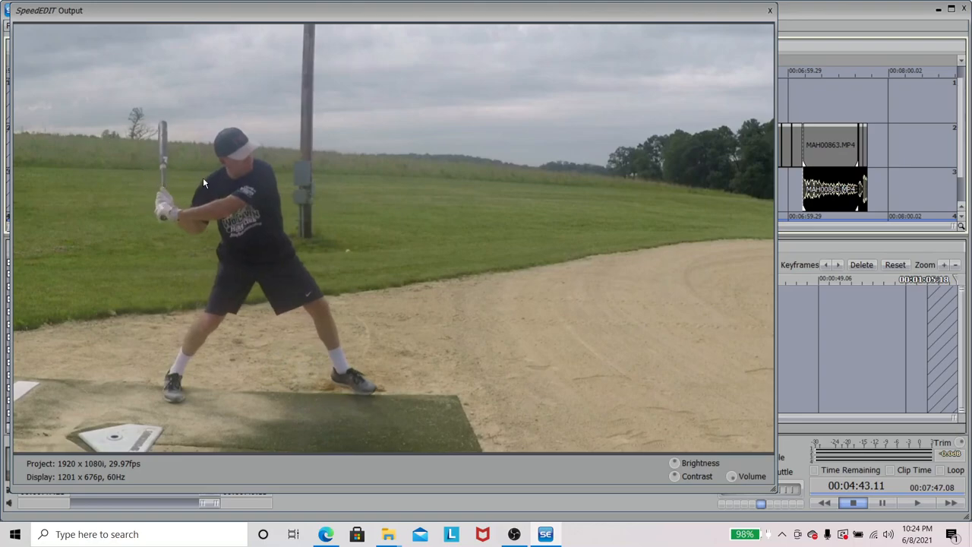
pyautogui.moveTo(388, 212)
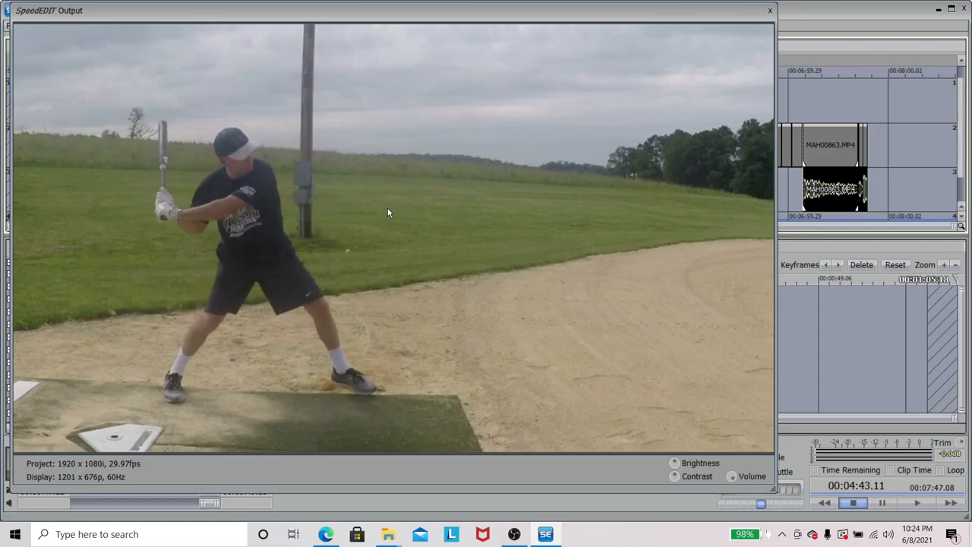
pyautogui.moveTo(310, 244)
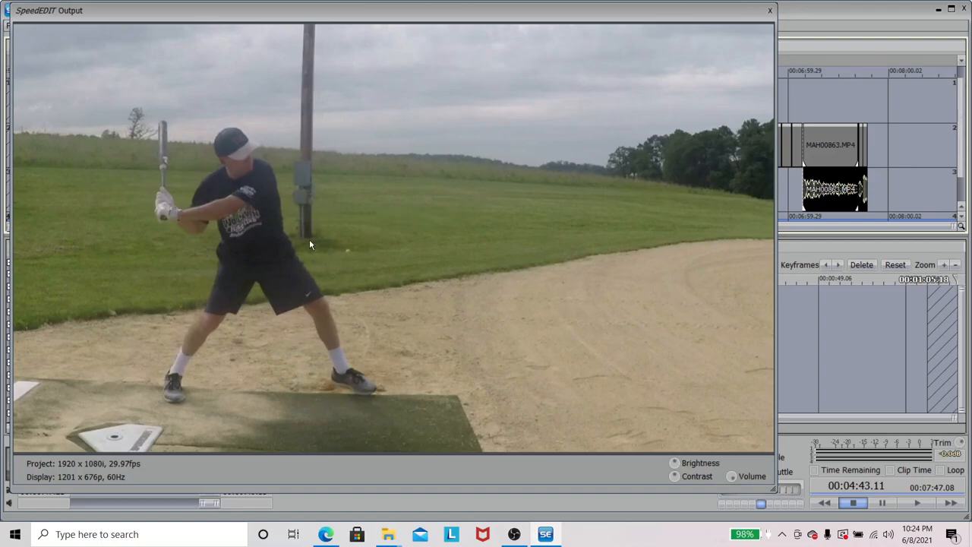
pyautogui.moveTo(160, 202)
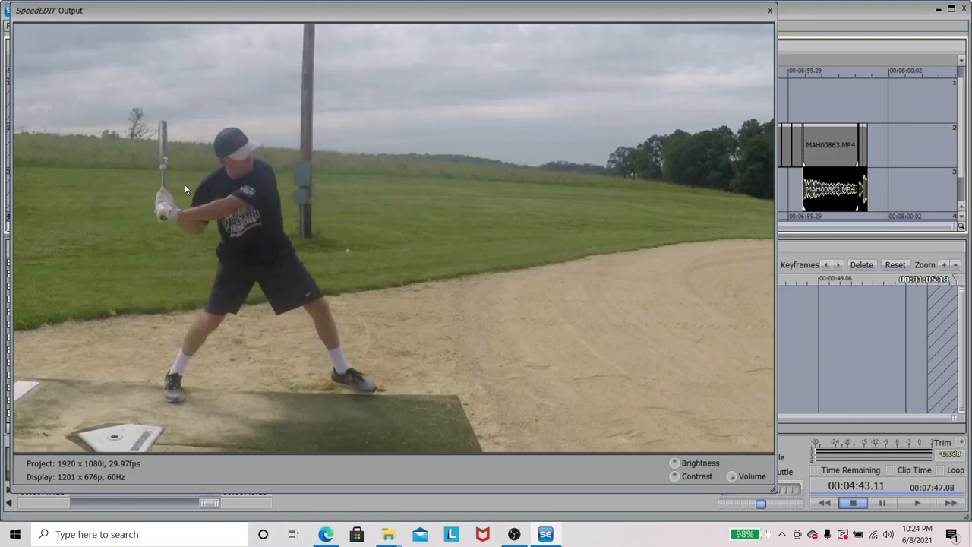
pyautogui.moveTo(592, 482)
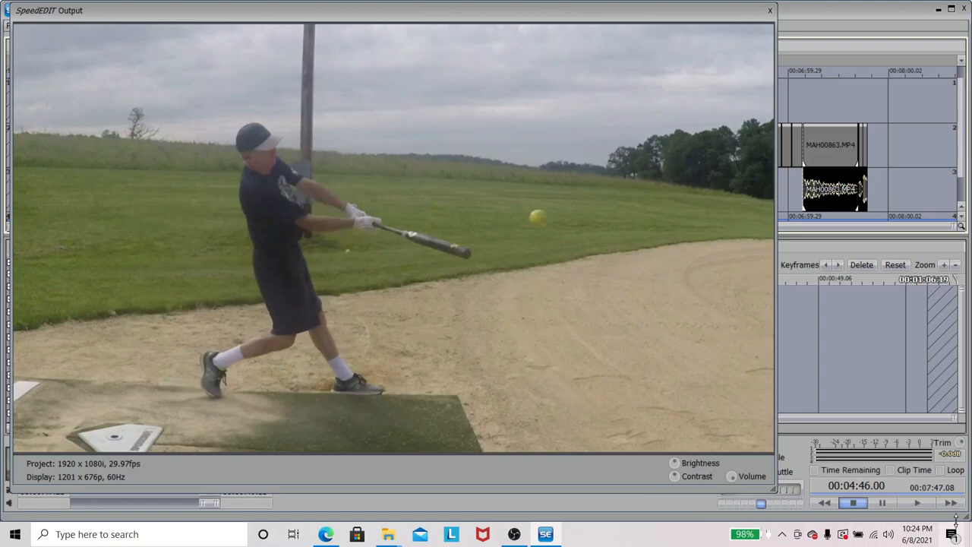
pyautogui.click(915, 503)
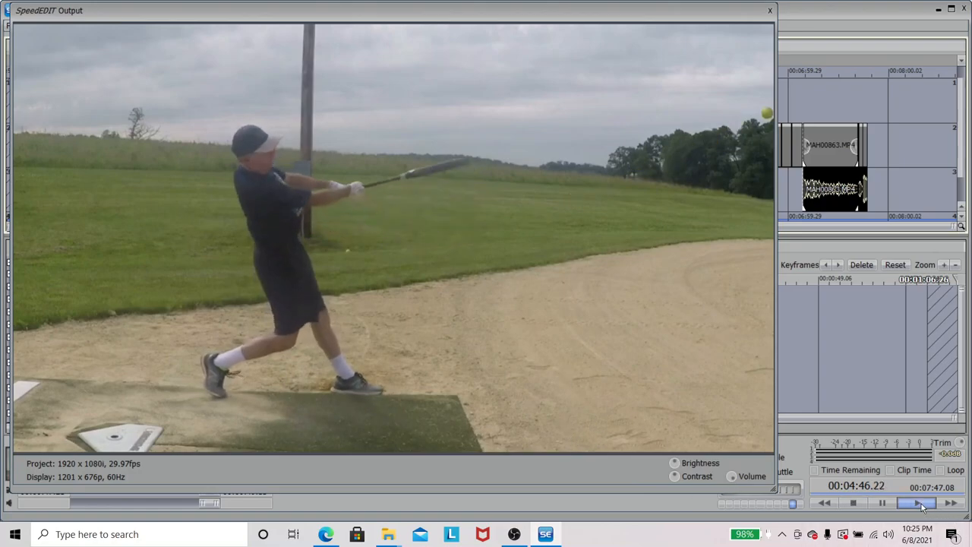
pyautogui.click(916, 502)
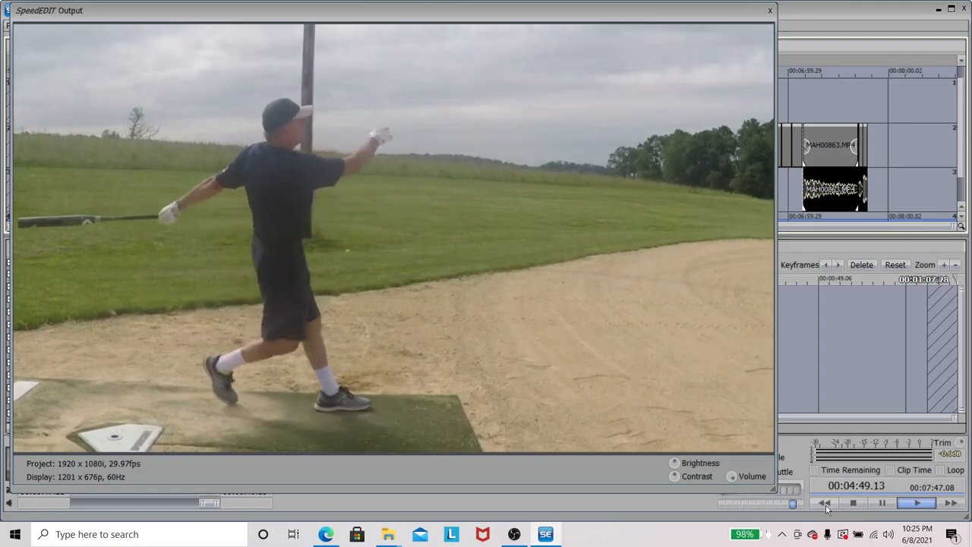
# - Rewind and replay the outdoor swing until the batter walks back
pyautogui.click(826, 503)
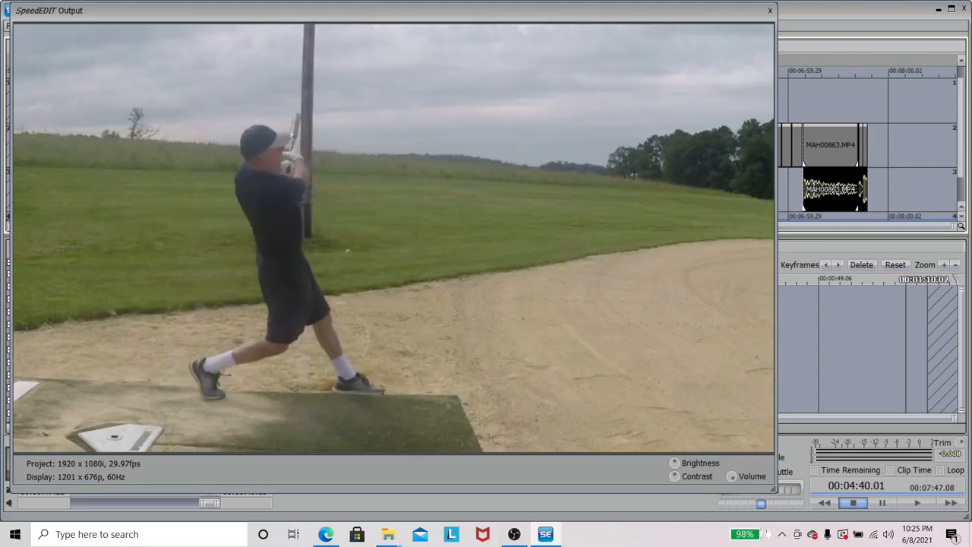
pyautogui.click(915, 503)
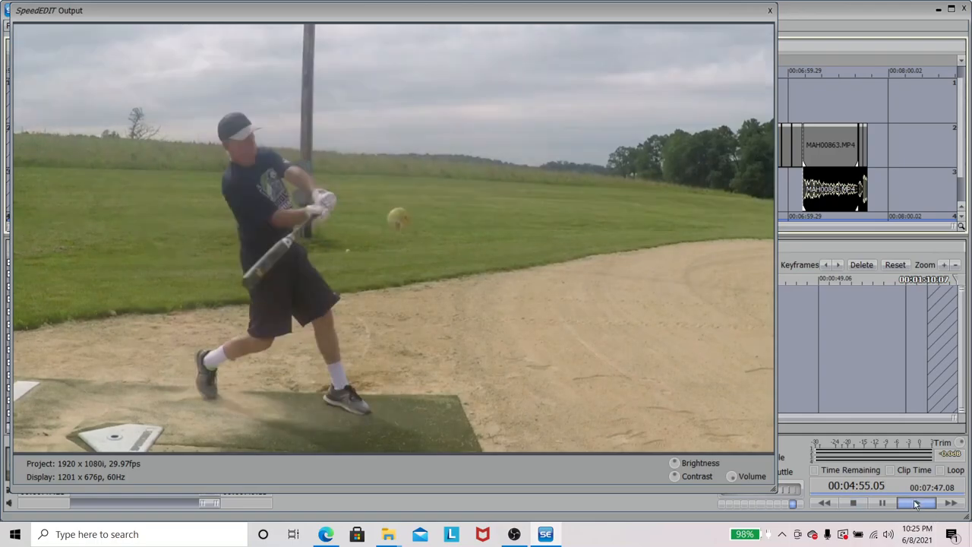
pyautogui.click(915, 503)
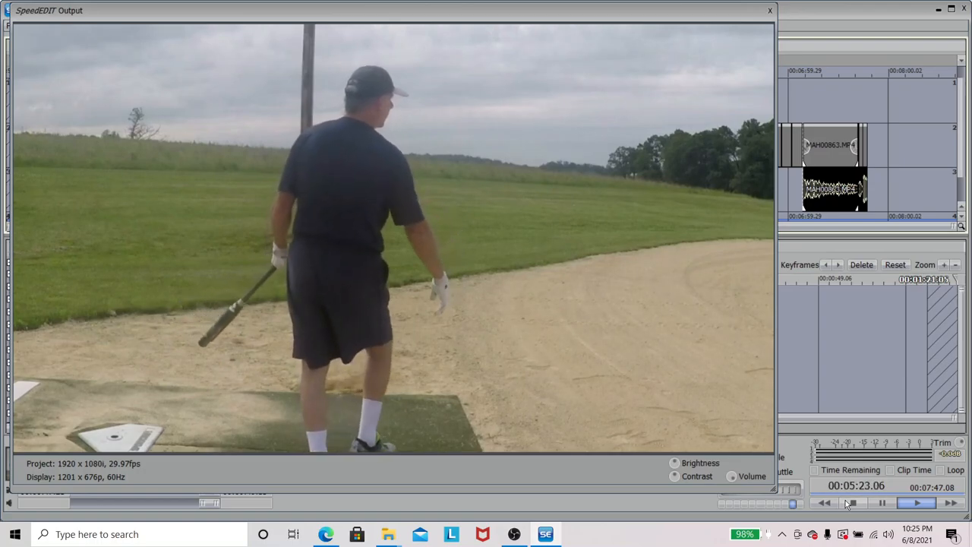
# - Pause the next outdoor swing to review the bat path, then continue to about 5:46
pyautogui.click(853, 503)
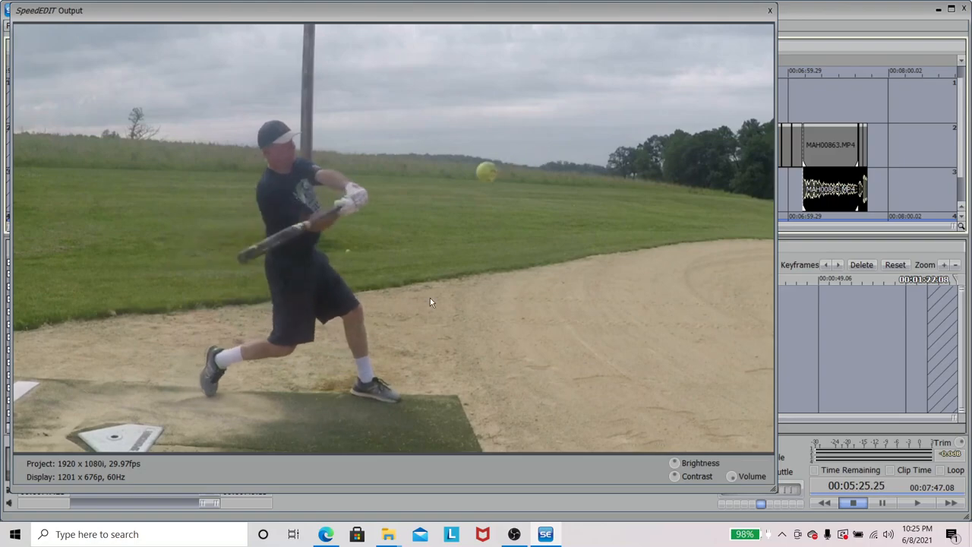
pyautogui.moveTo(384, 218)
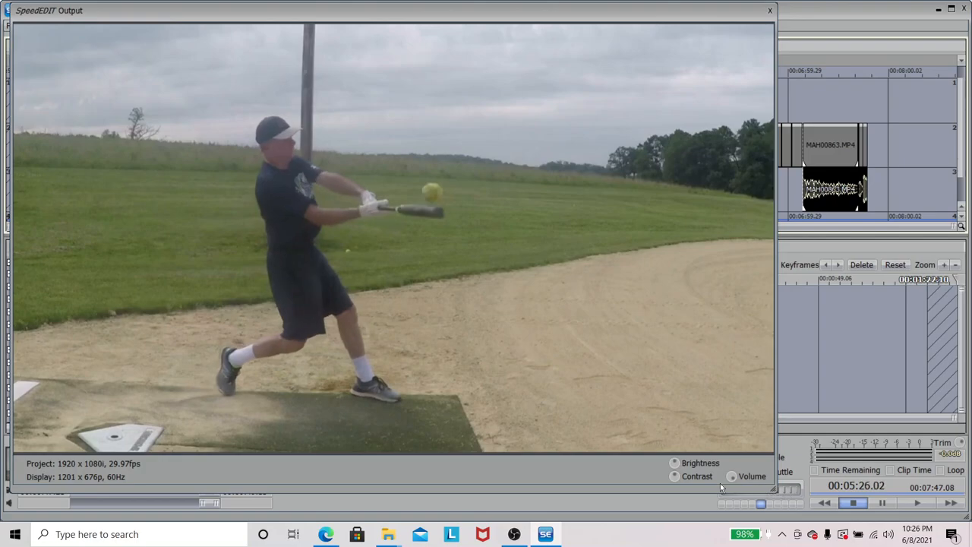
pyautogui.moveTo(364, 197)
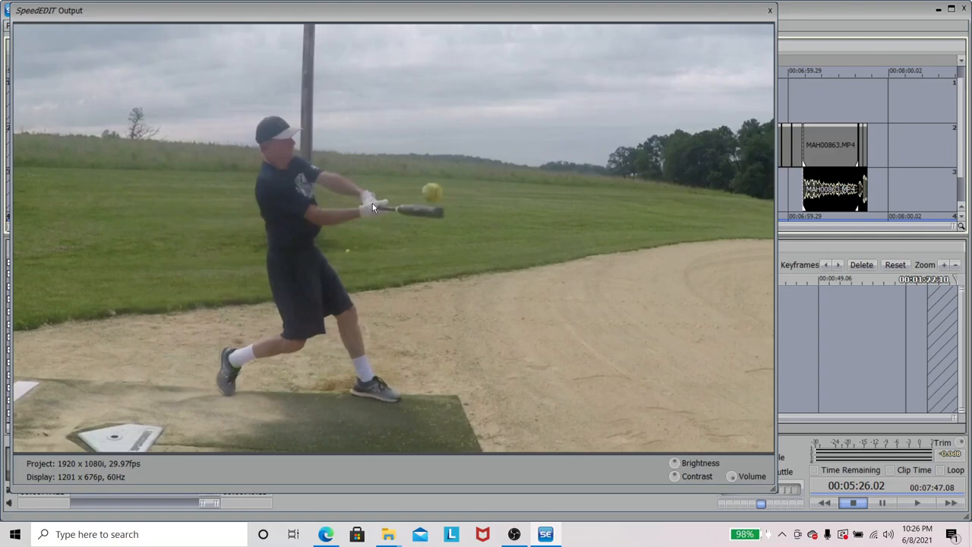
pyautogui.moveTo(382, 213)
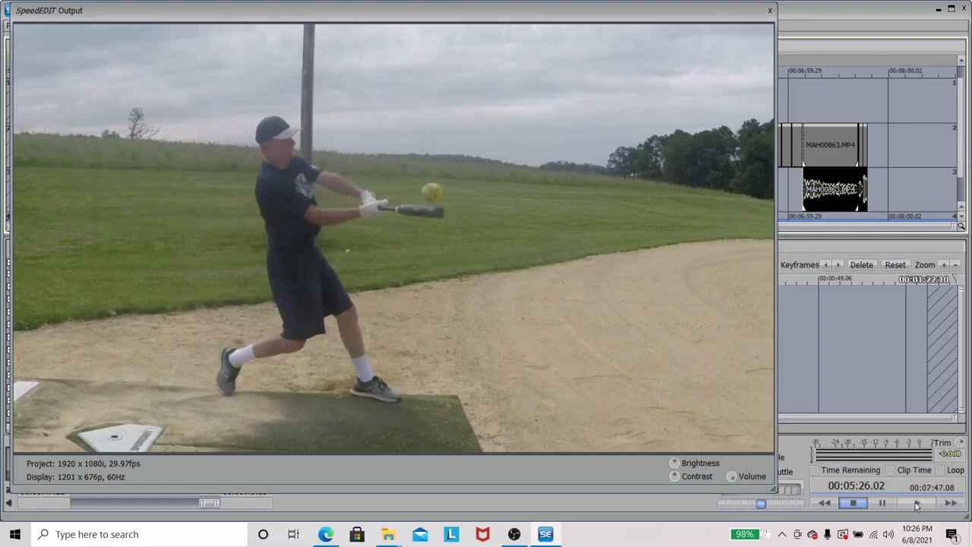
pyautogui.click(916, 503)
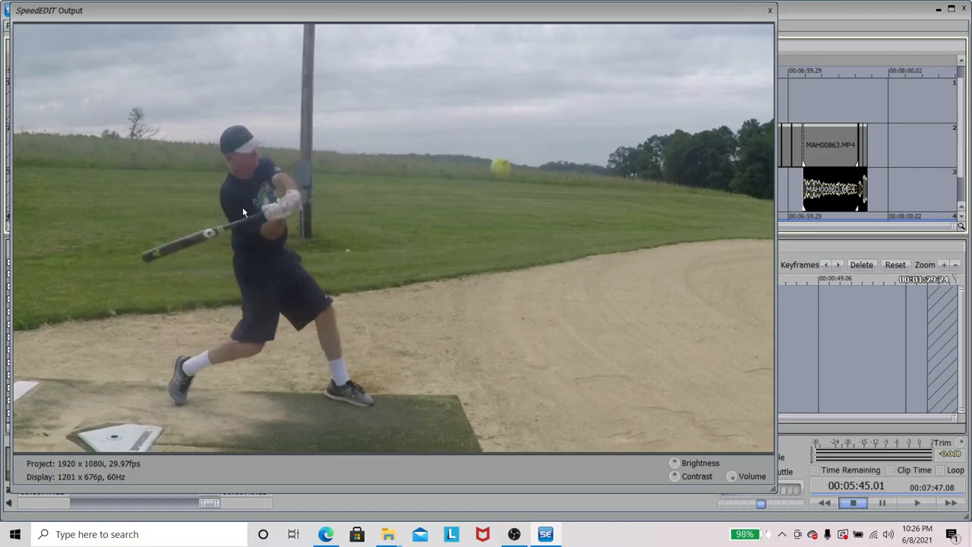
pyautogui.moveTo(292, 223)
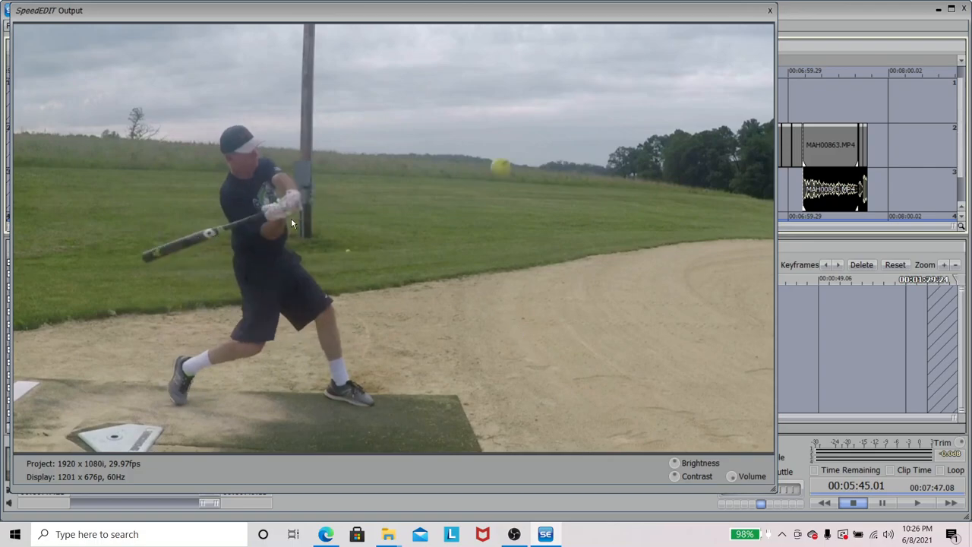
pyautogui.moveTo(243, 186)
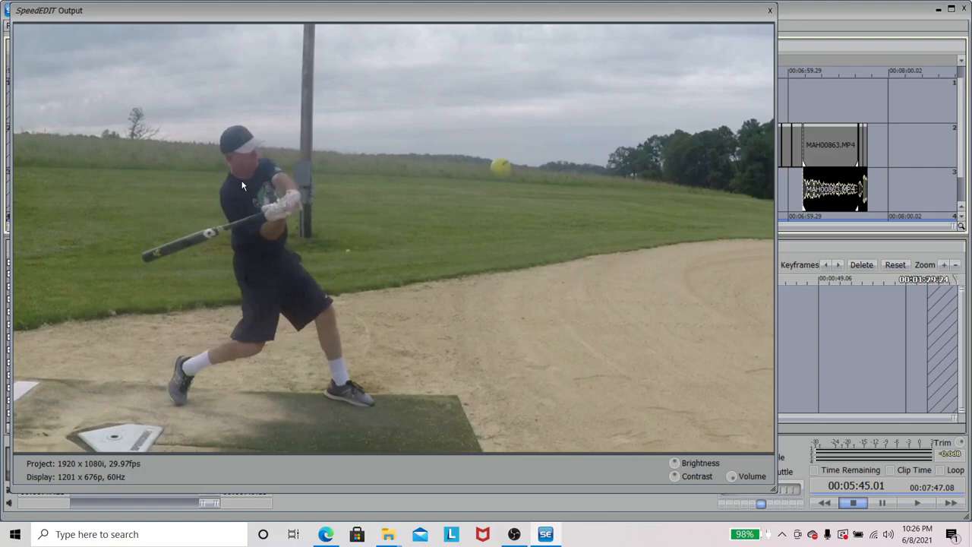
pyautogui.moveTo(791, 490)
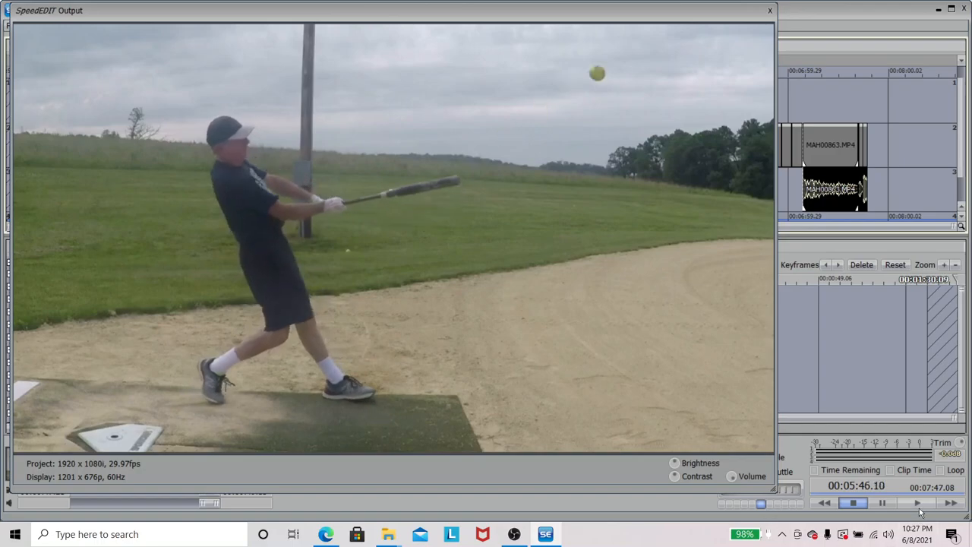
# - Play the lesson on with a brief pause near 6:18, reaching the wide field shot at 6:44
pyautogui.click(917, 503)
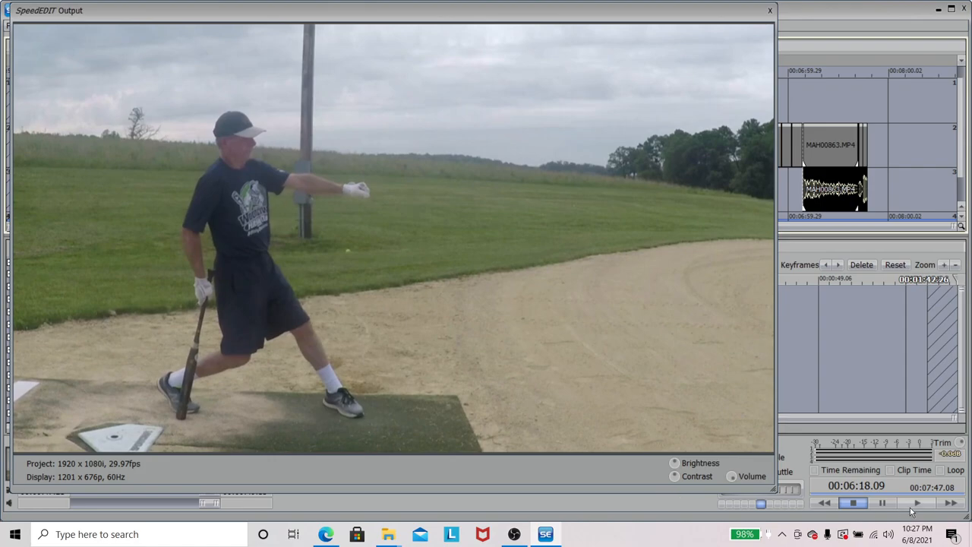
pyautogui.click(917, 503)
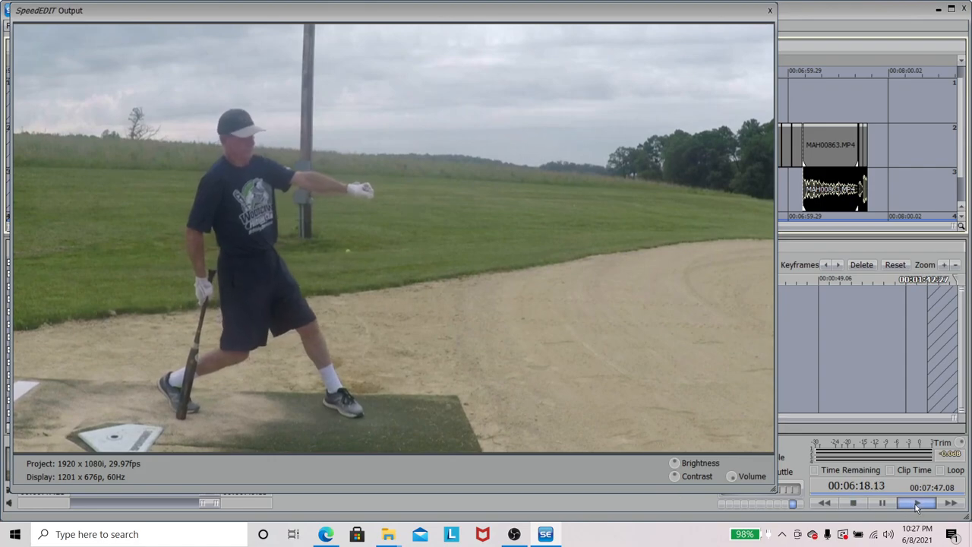
pyautogui.click(913, 503)
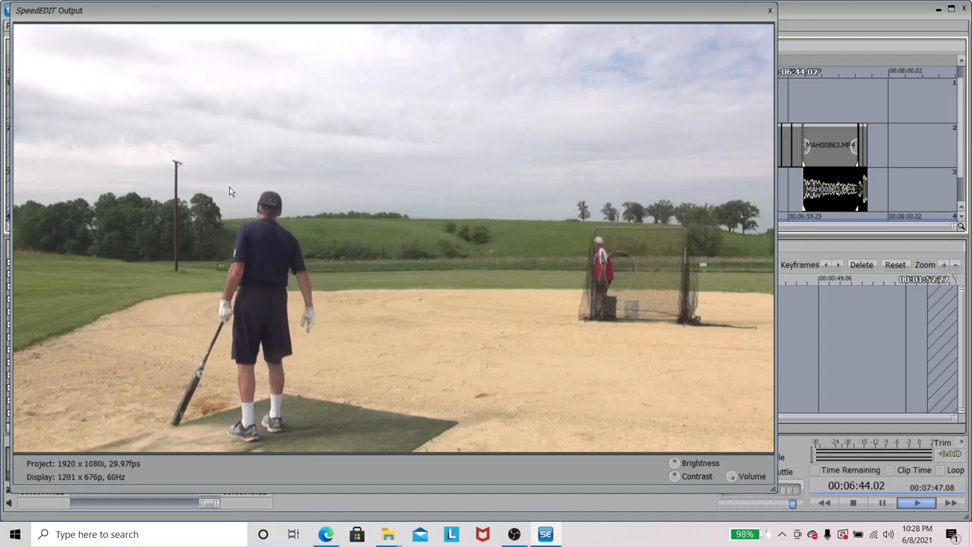
pyautogui.moveTo(735, 467)
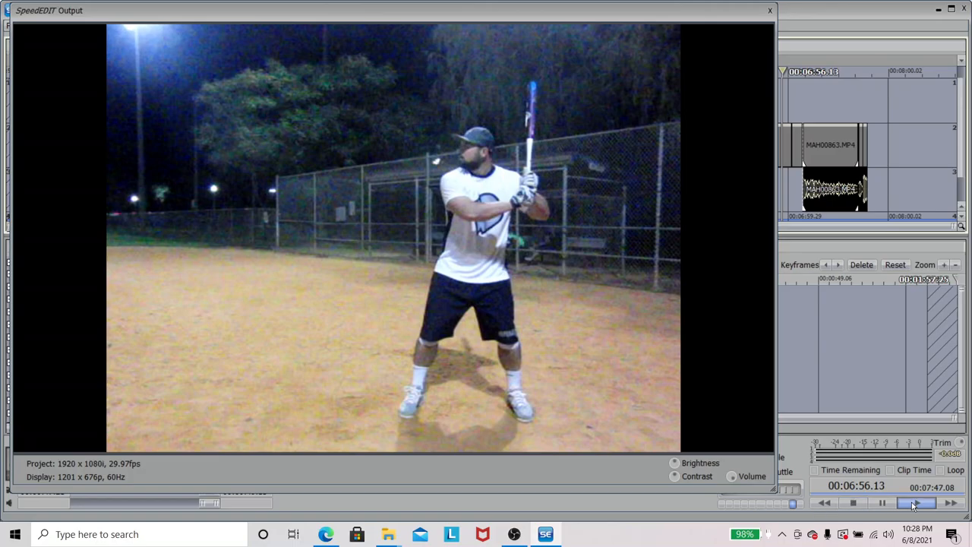
# - Keep the night batting clip playing into the two-bat review clip at 7:09
pyautogui.click(917, 502)
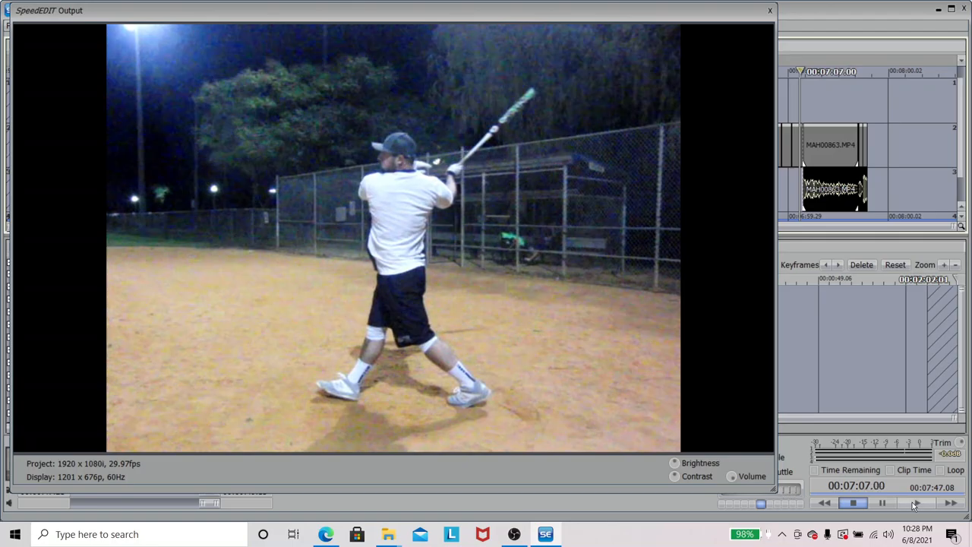
pyautogui.click(915, 502)
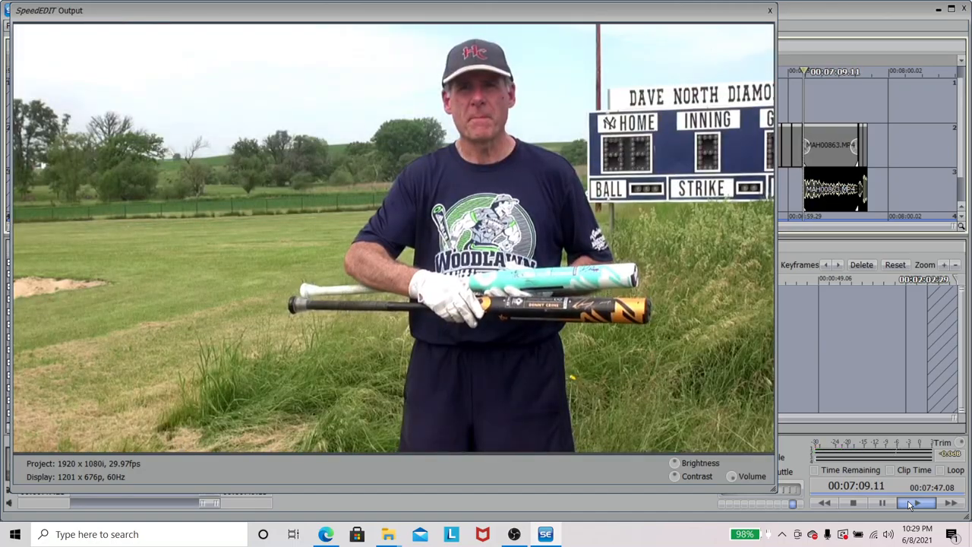
# - Play the bat review clip through to the timeline end at 7:47
pyautogui.click(915, 502)
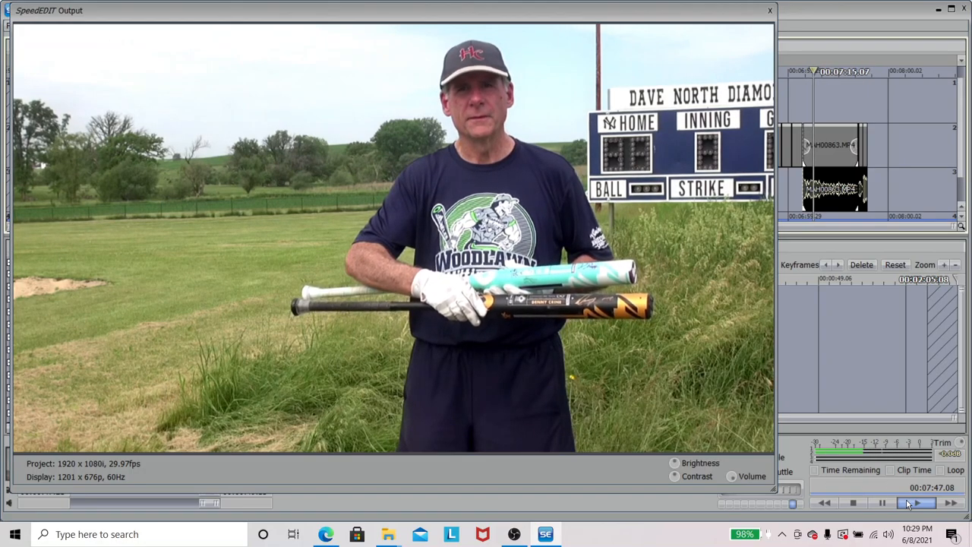
pyautogui.click(917, 502)
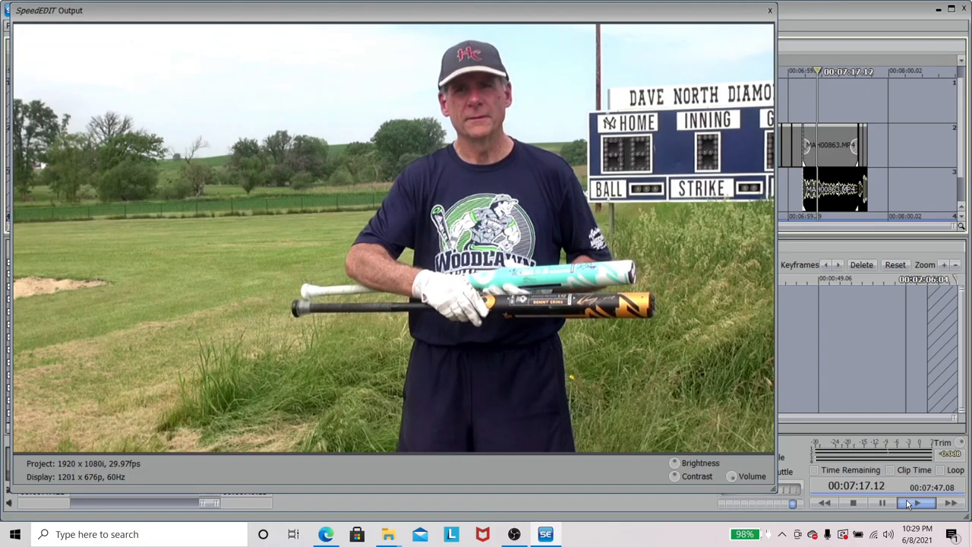
pyautogui.click(917, 502)
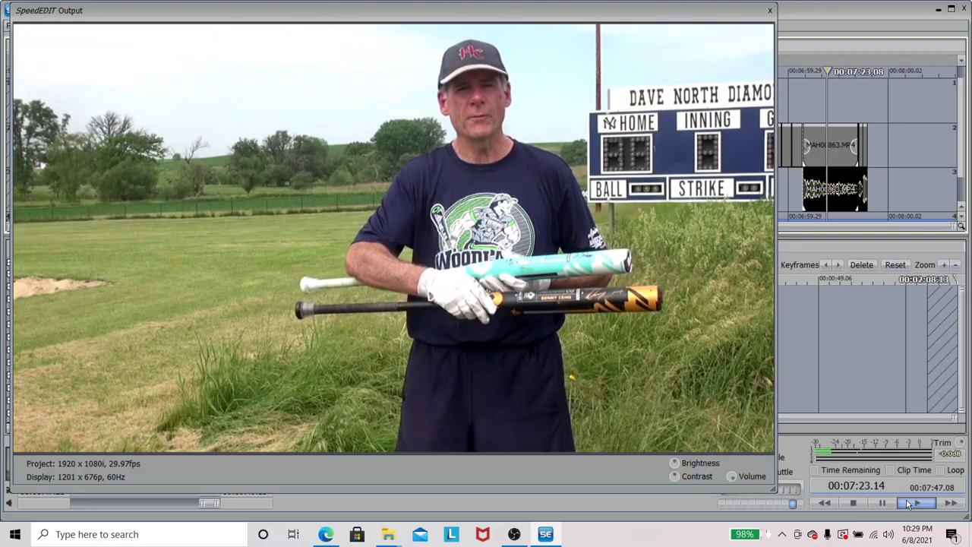
pyautogui.click(917, 502)
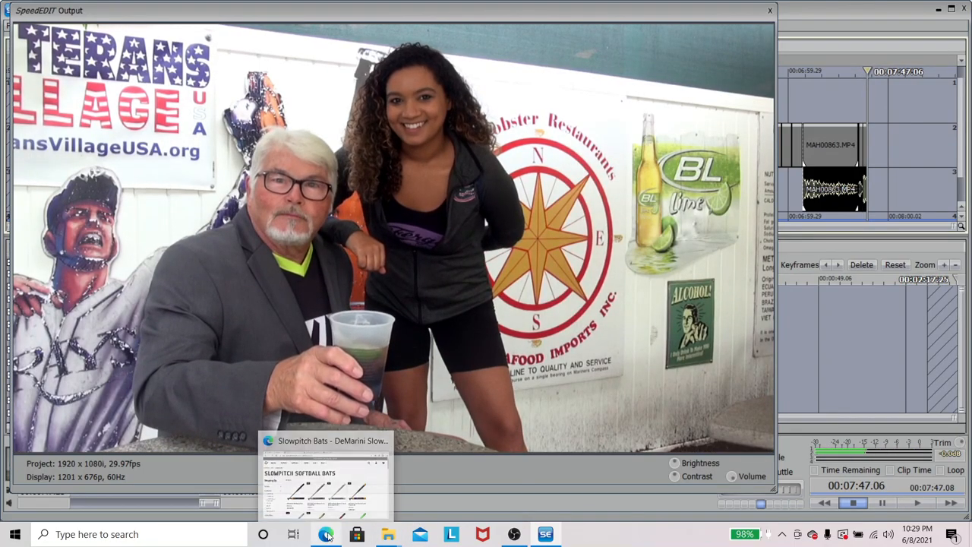
# - Switch to Edge on the DeMarini slowpitch bats page, then show the Evil Sports catalog
pyautogui.click(326, 534)
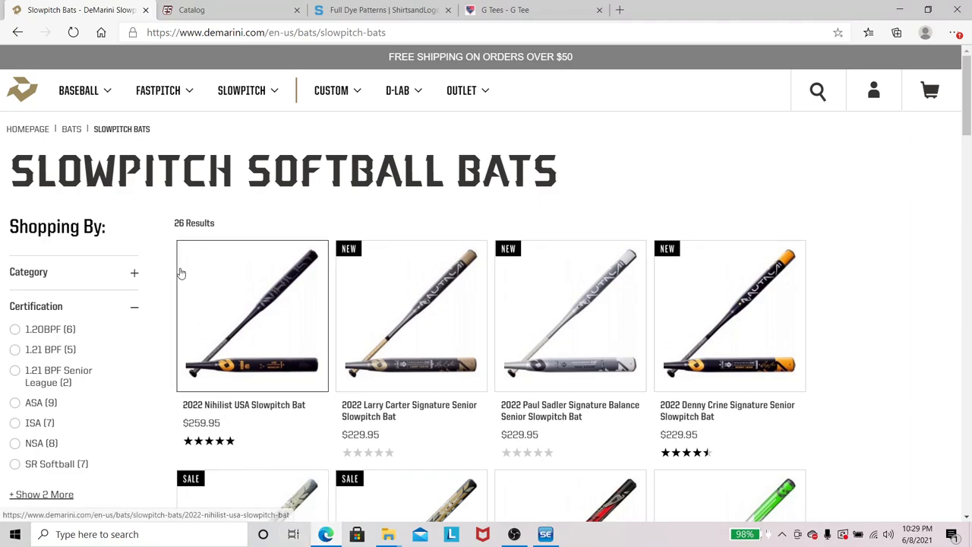
pyautogui.click(78, 90)
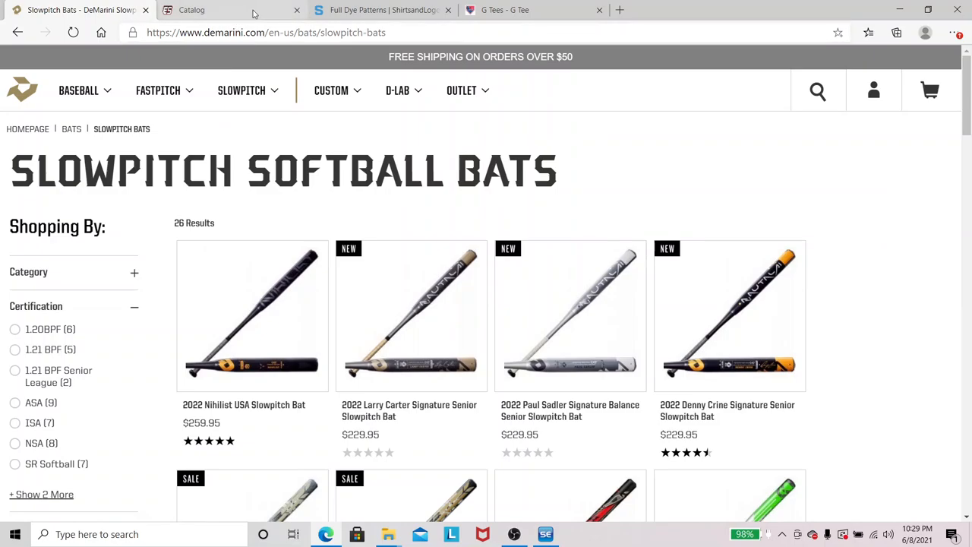
pyautogui.click(192, 10)
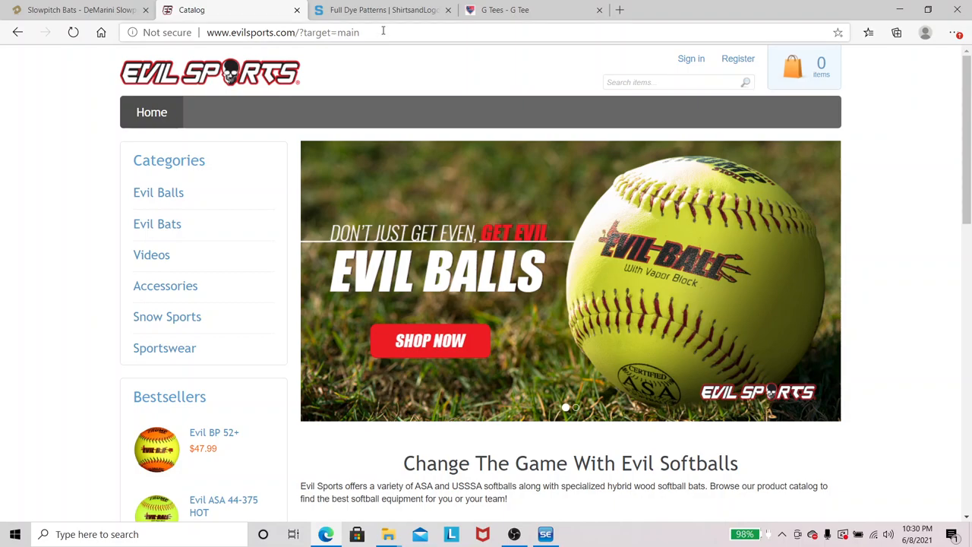
# - Show the SHIRTSandLOGOS full dye patterns page, then the G Tees product page
pyautogui.click(380, 10)
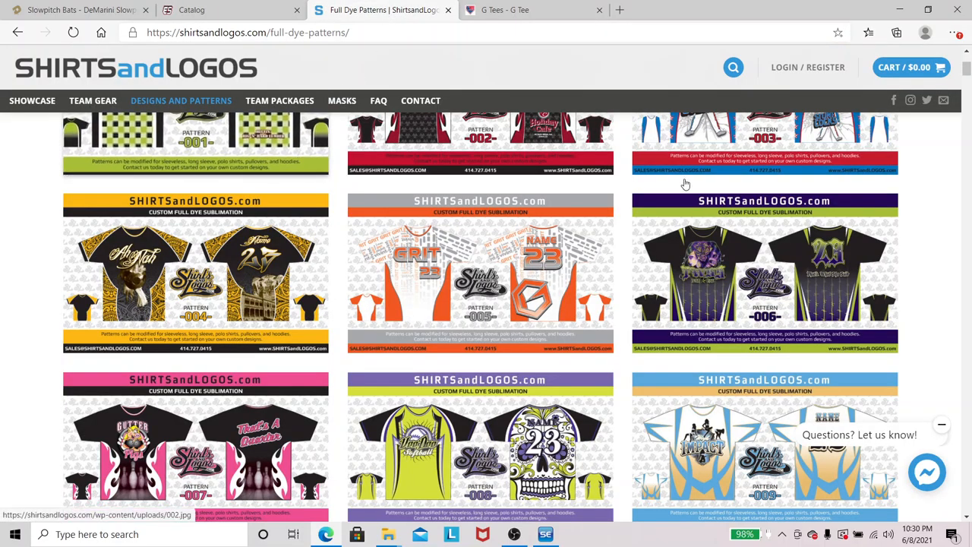
pyautogui.scroll(-3)
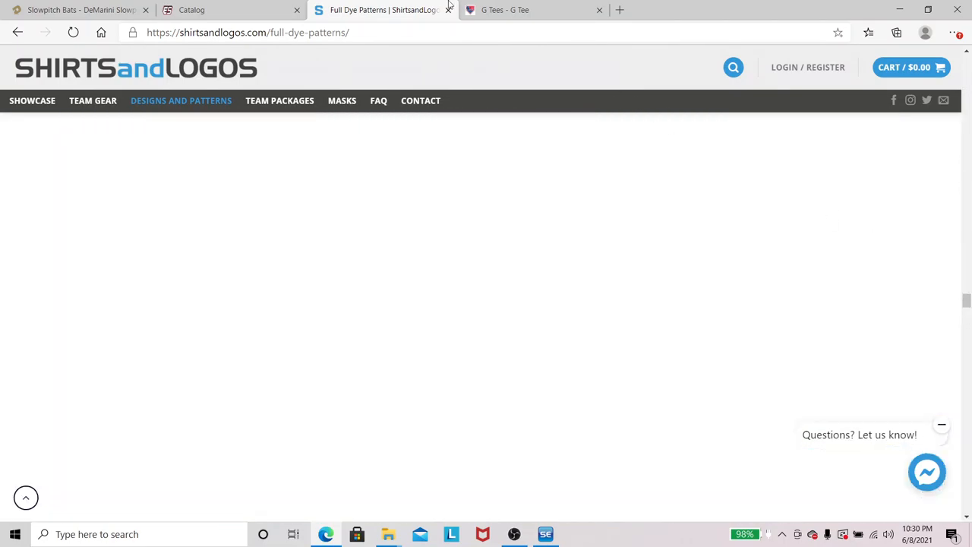
pyautogui.click(505, 10)
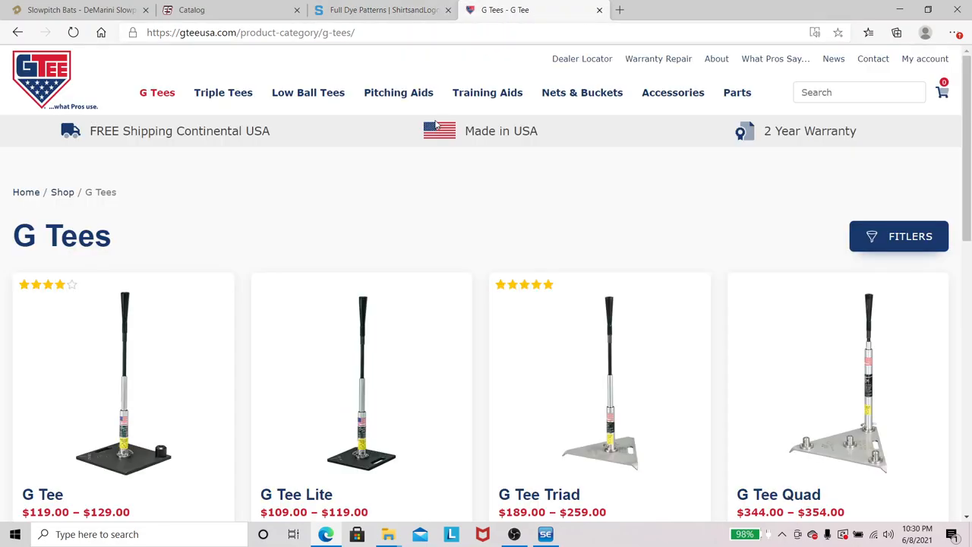
pyautogui.moveTo(406, 151)
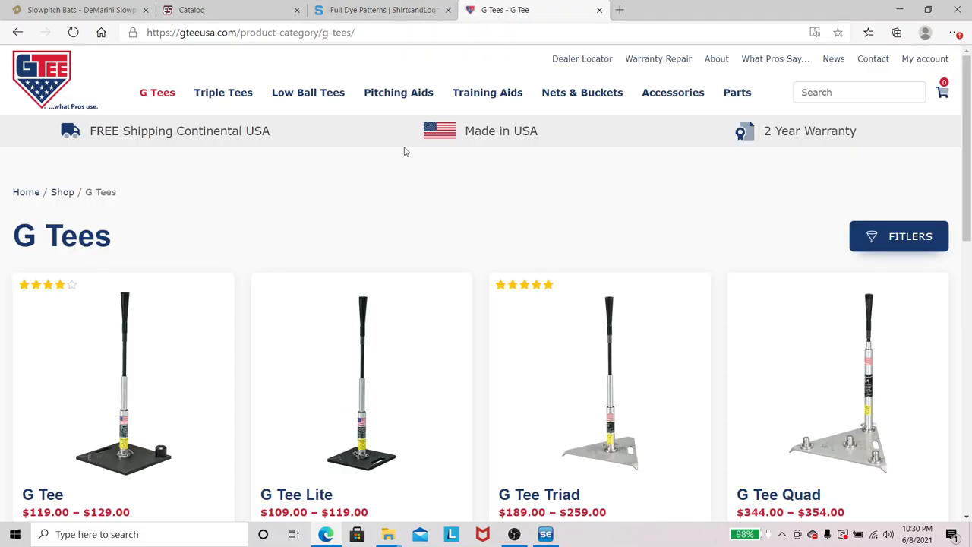